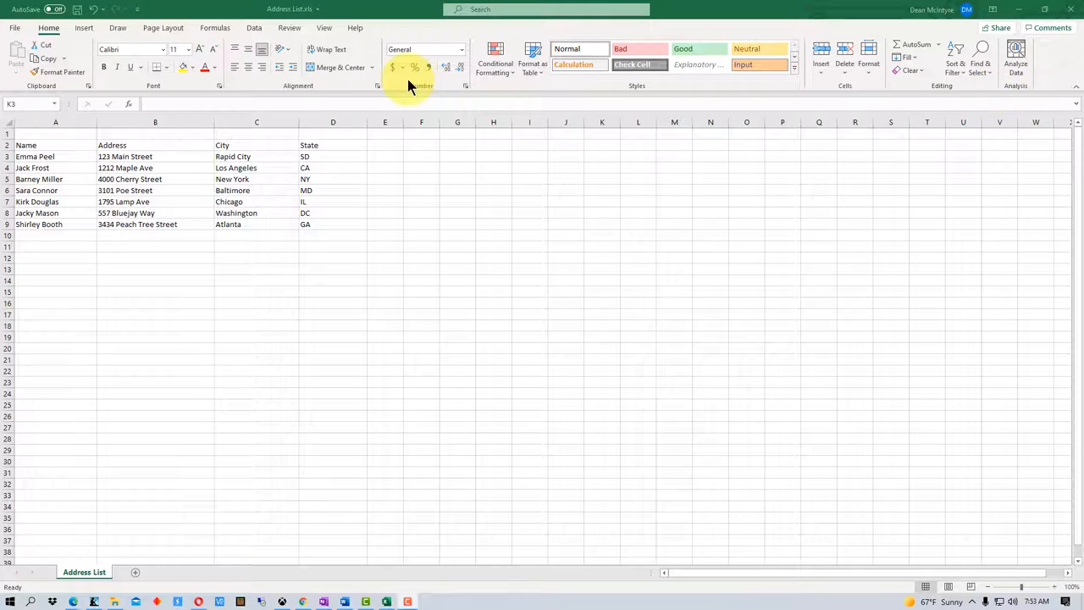
mouse_move(1060, 68)
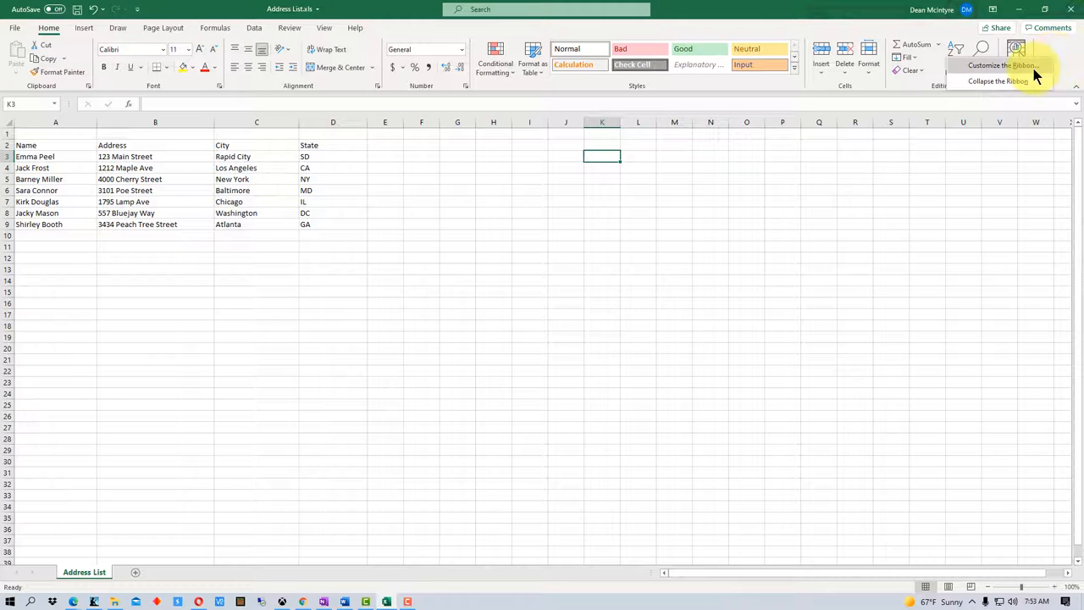
Step: Create a new custom group on the Home tab and name it Forms
click(1003, 64)
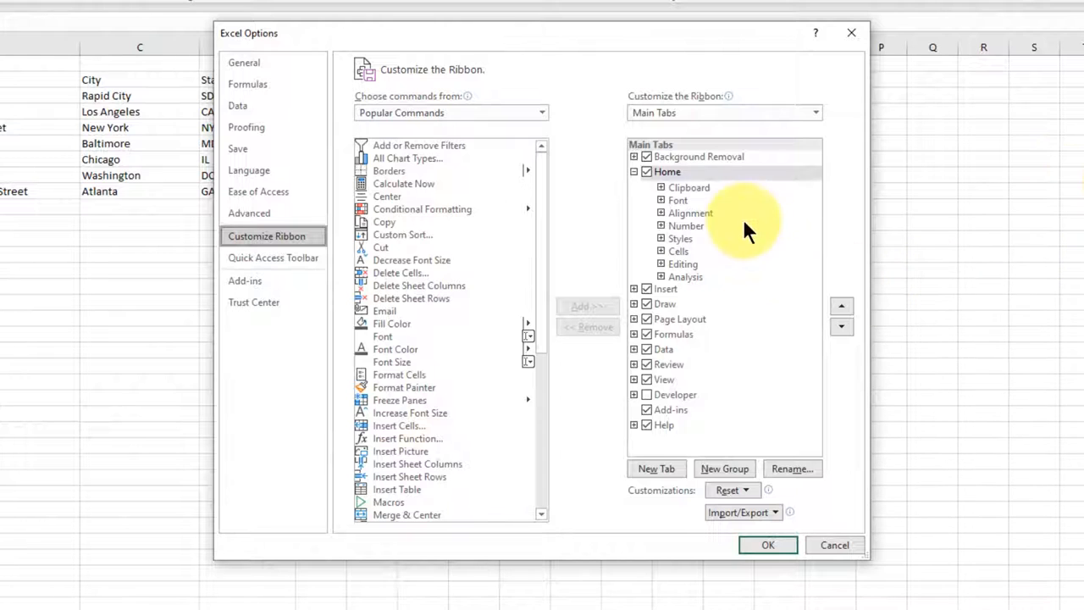
click(667, 171)
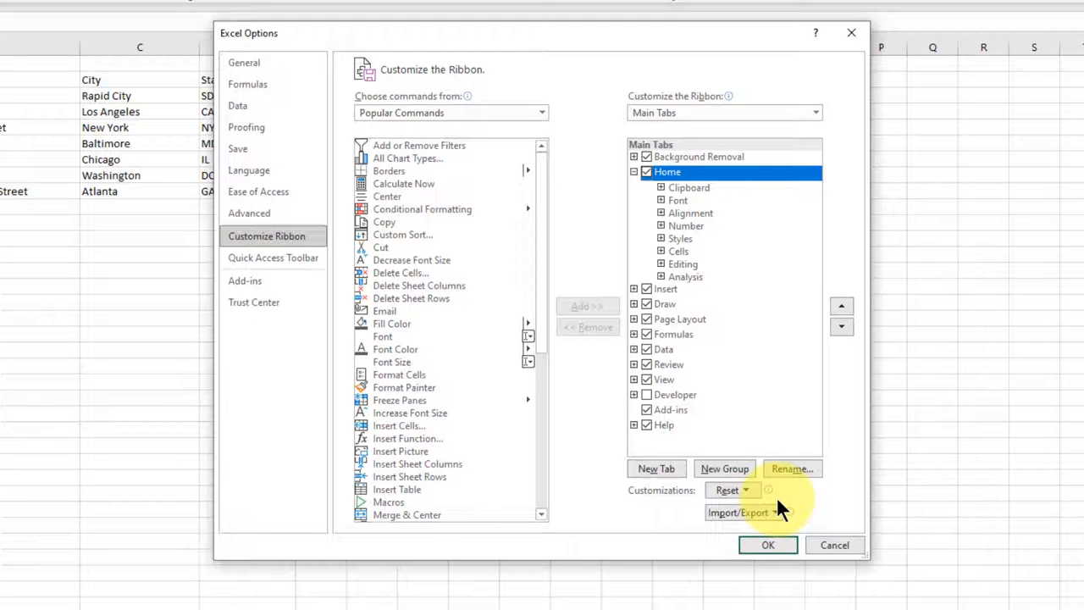
click(725, 468)
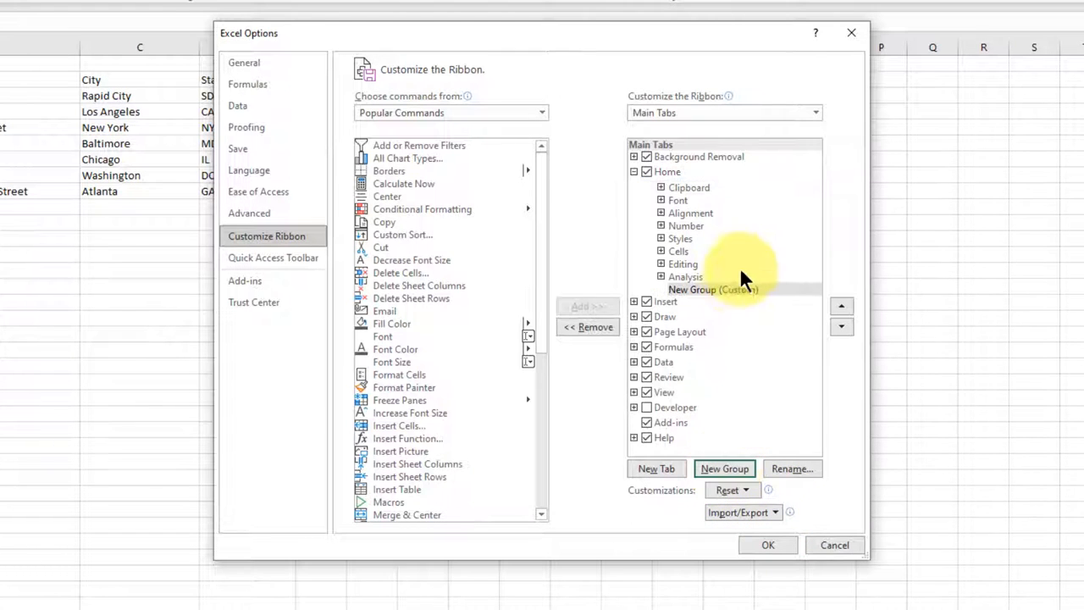
click(793, 467)
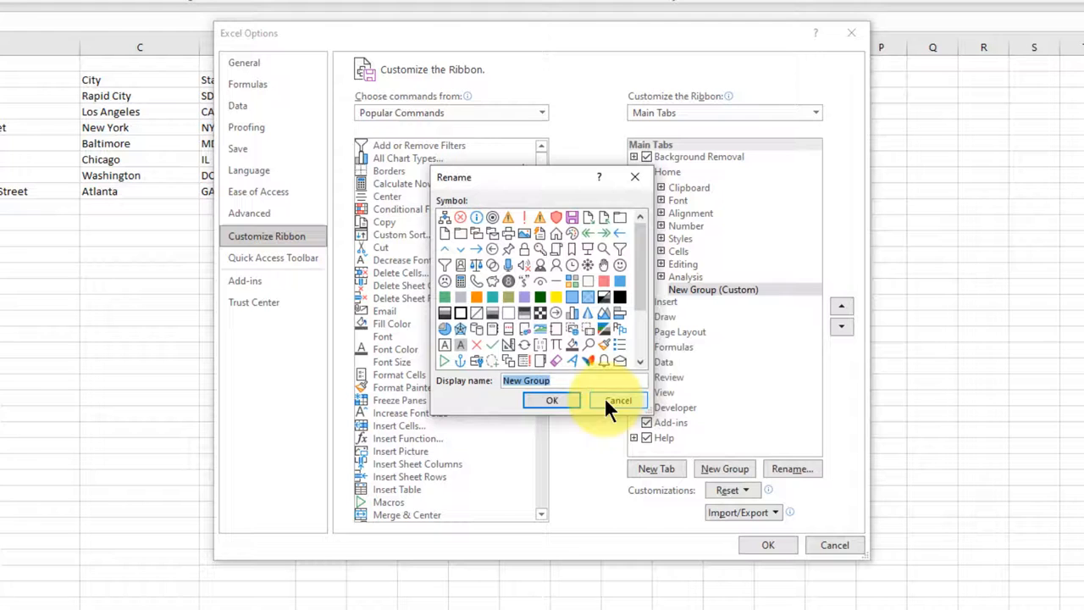
text(Forms)
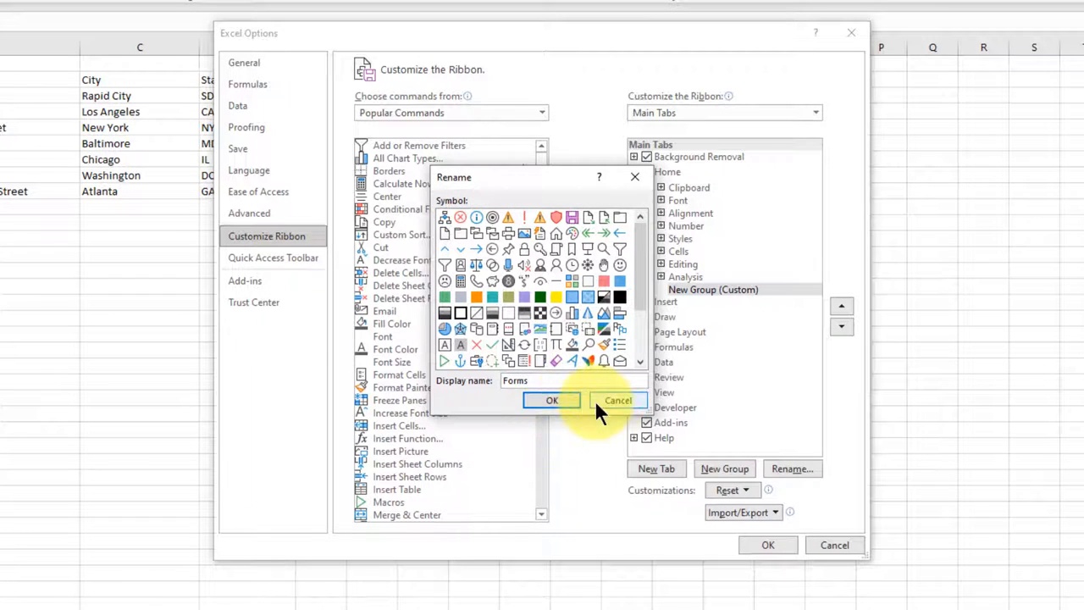
click(552, 400)
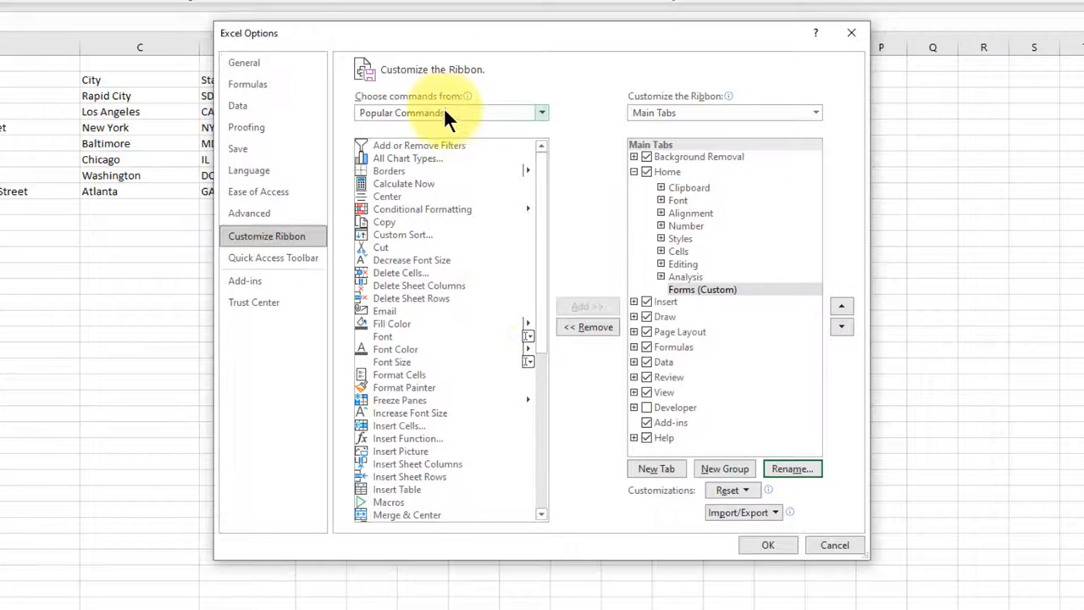
Step: From All Commands, add the Form command into the custom Forms group
click(540, 112)
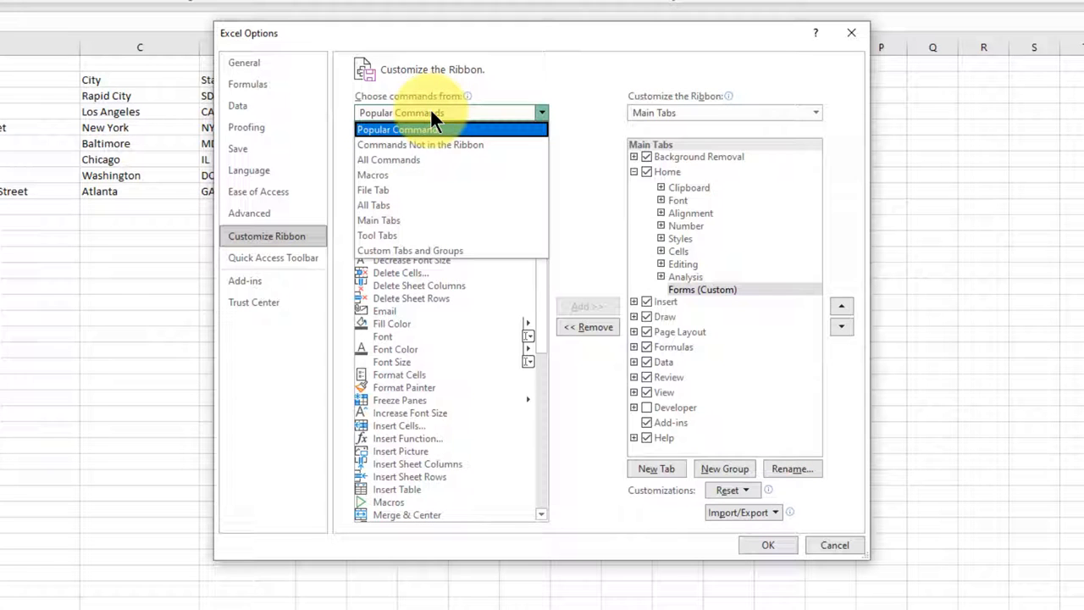
click(388, 159)
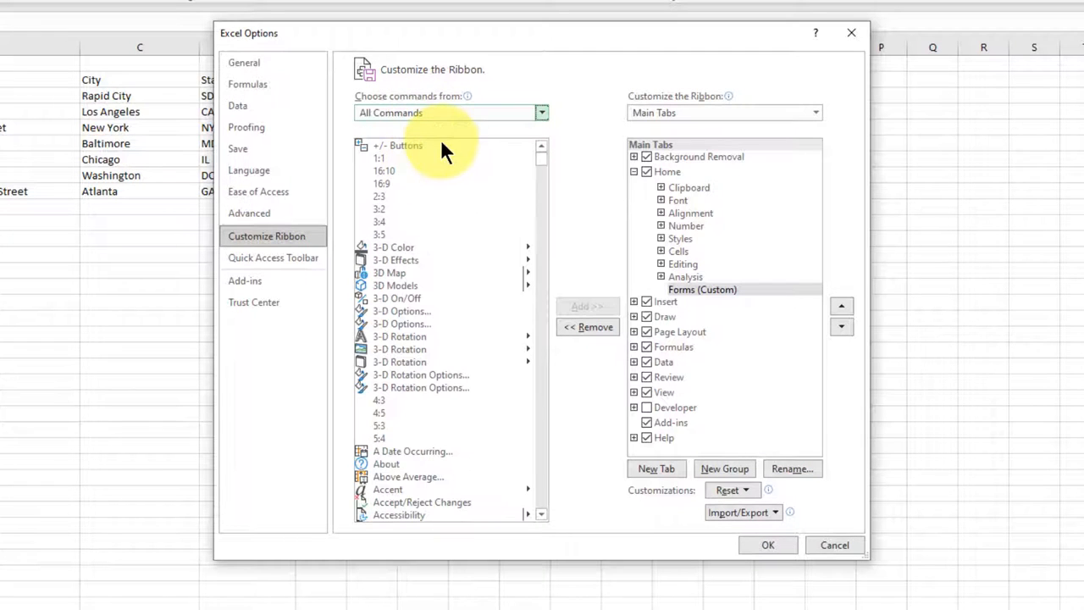
scroll(down, 3)
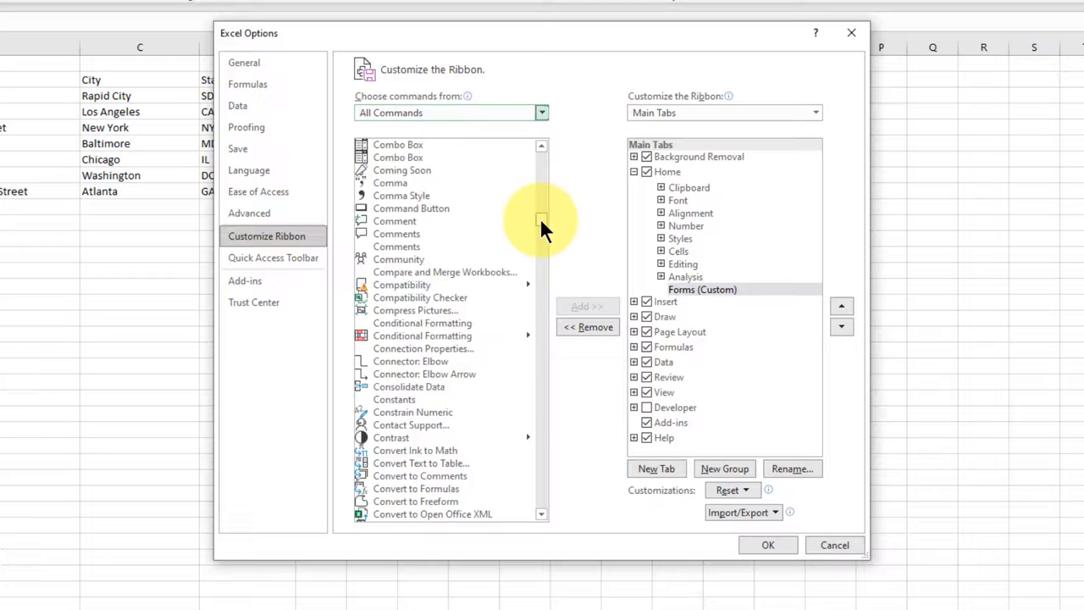
scroll(down, 3)
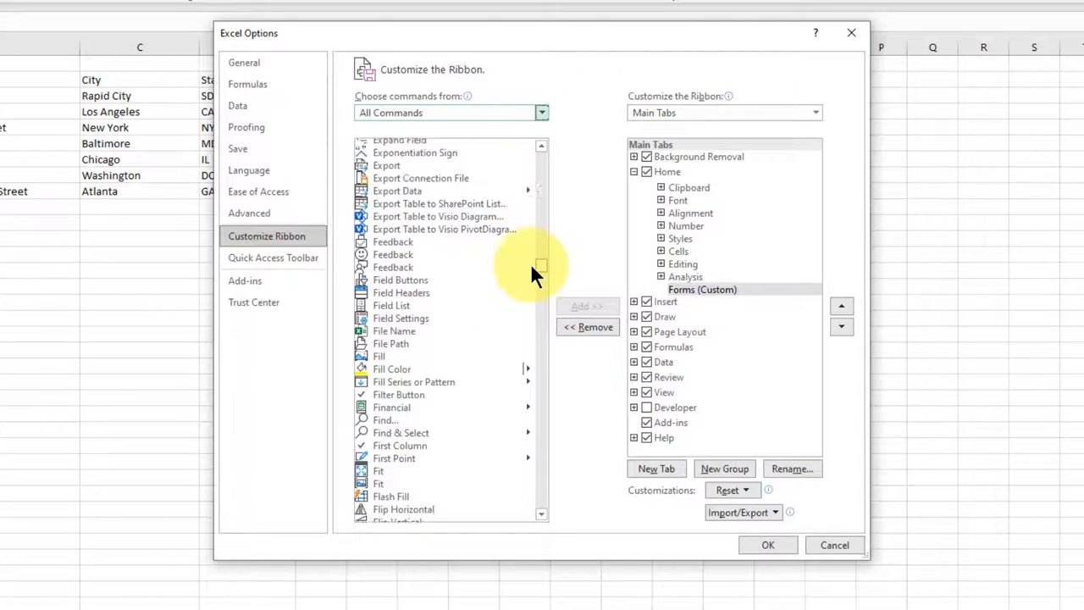
scroll(down, 3)
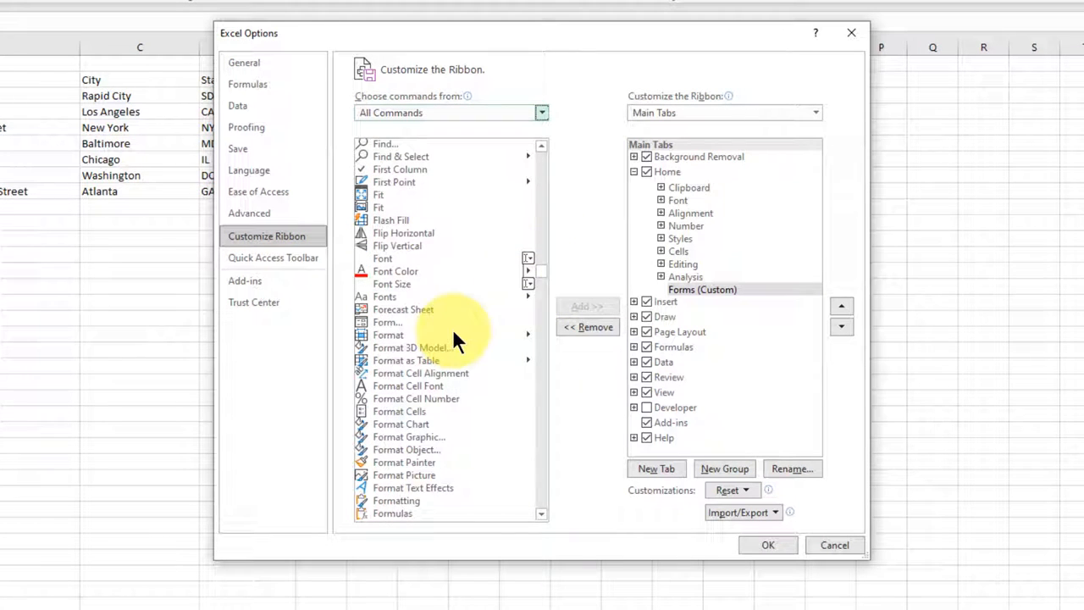
click(386, 322)
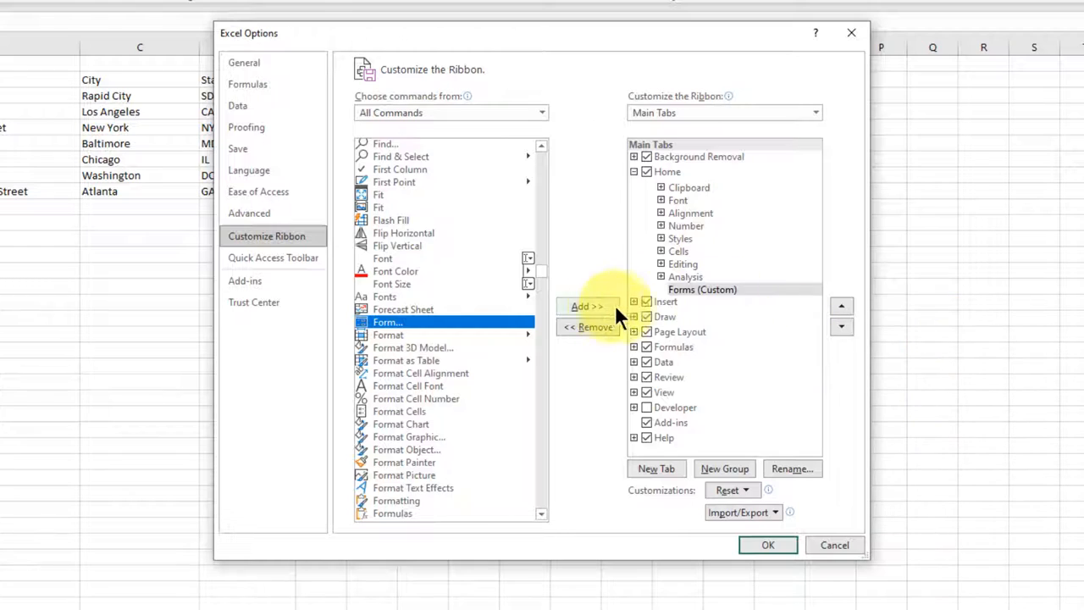
click(586, 305)
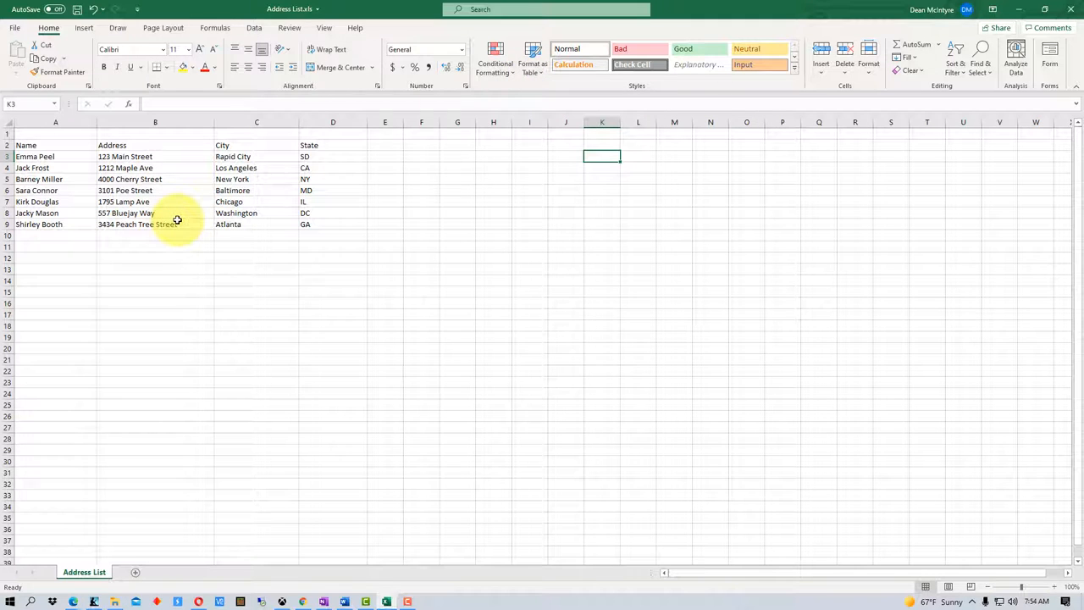
mouse_move(532, 61)
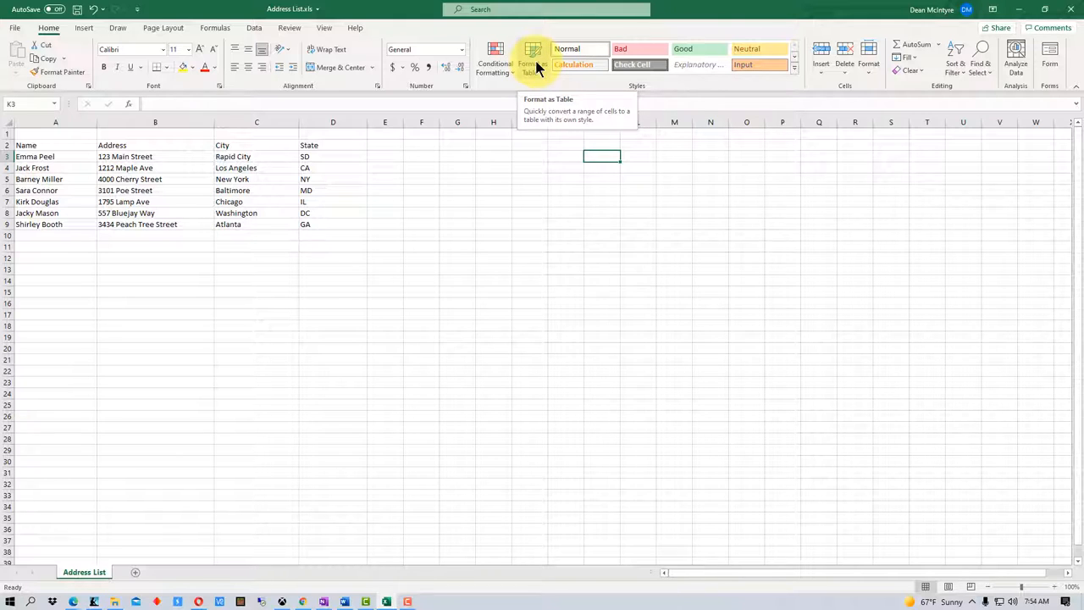
Step: Return to the worksheet with the Forms group showing at the right end of Home
right_click(539, 67)
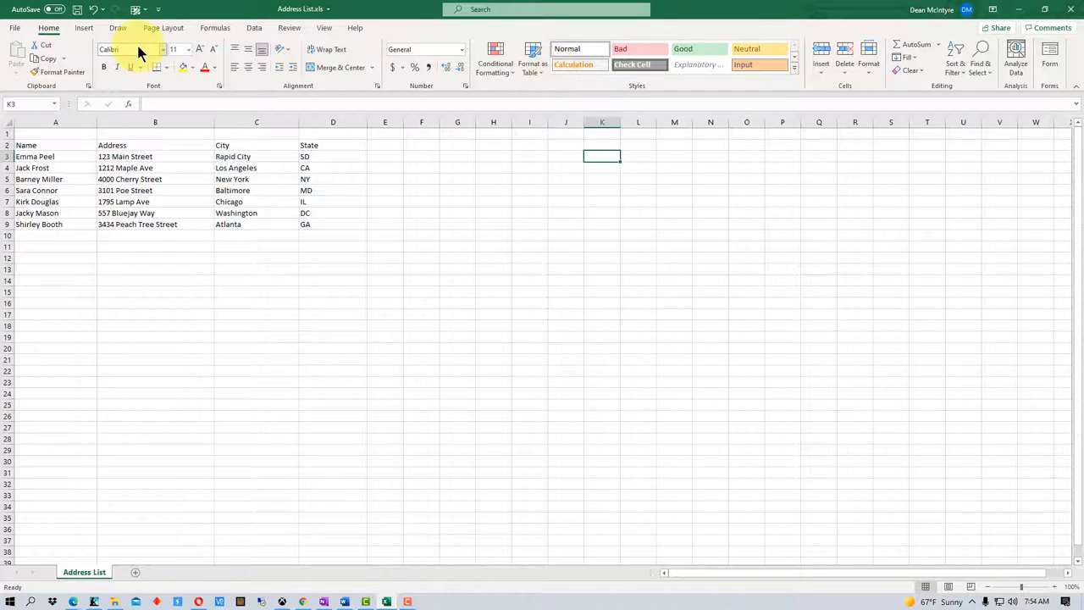
mouse_move(137, 10)
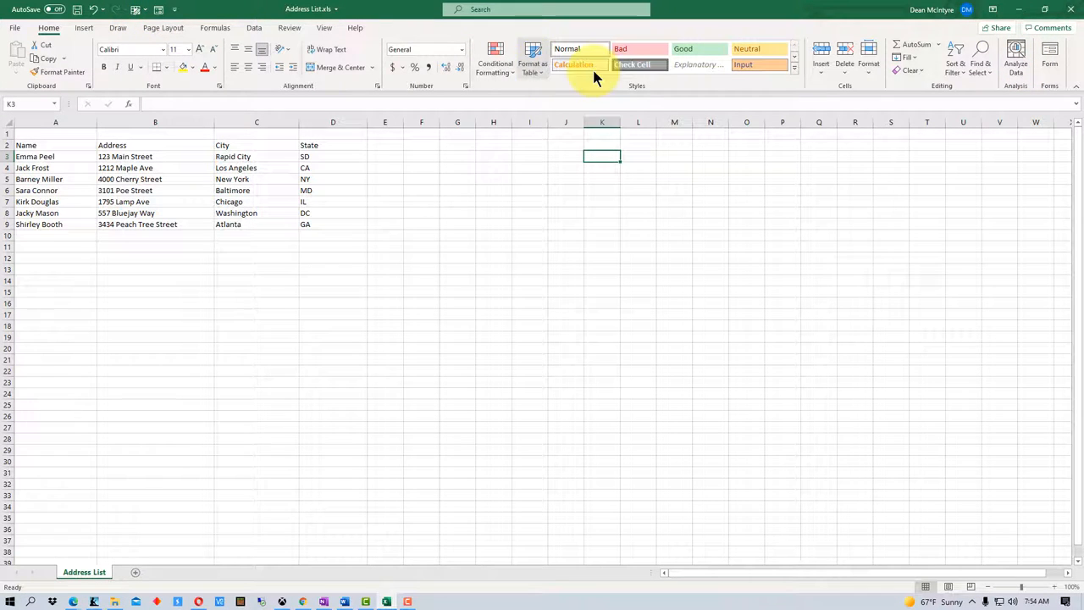
mouse_move(1051, 55)
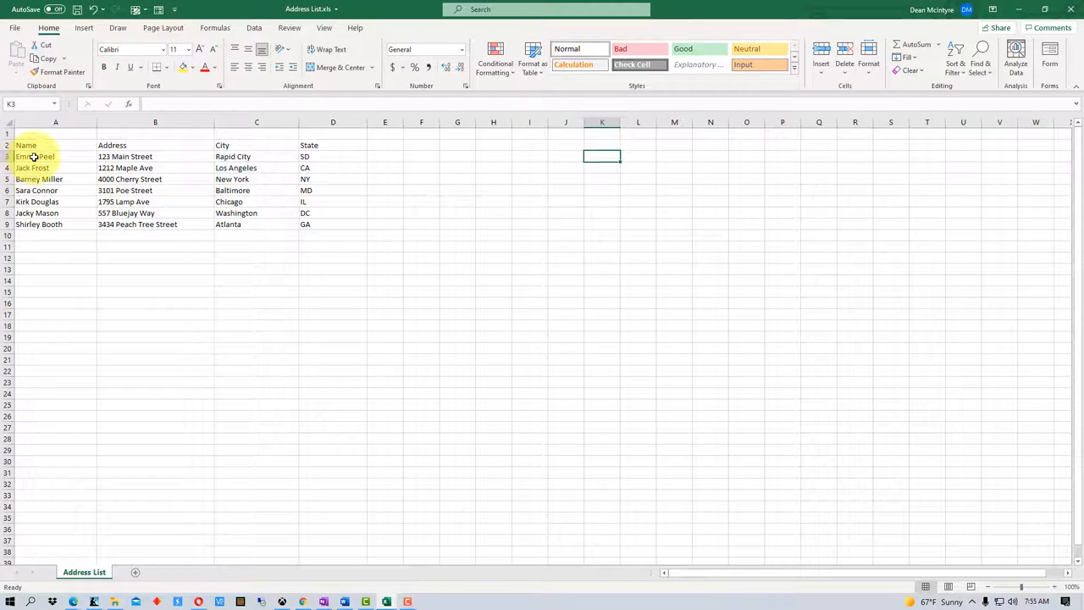
Step: Select cell A3 in the address list and open the Format as Table style gallery
click(54, 156)
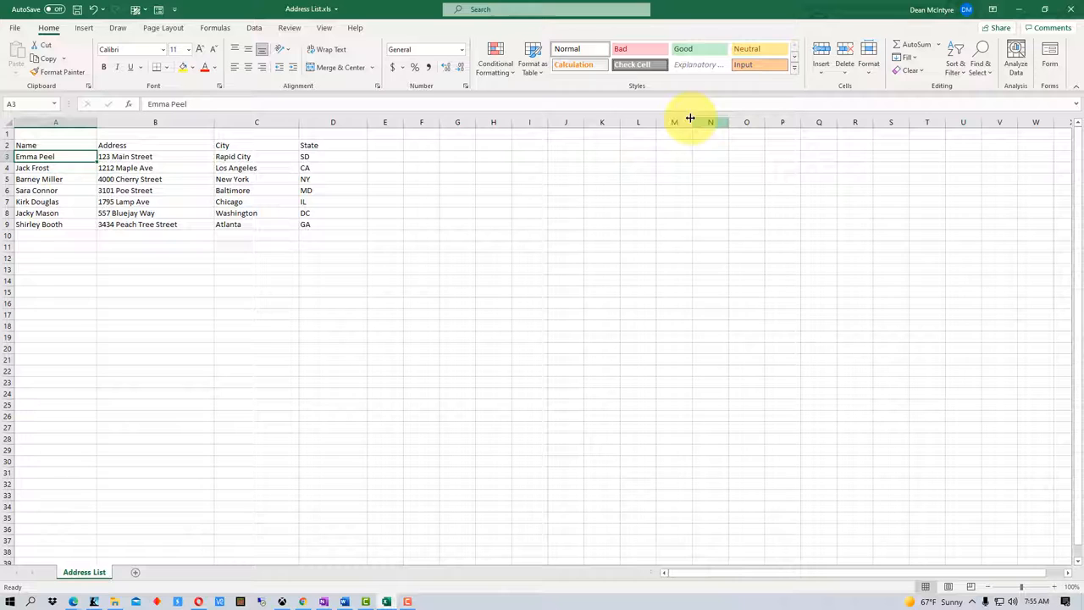
click(532, 61)
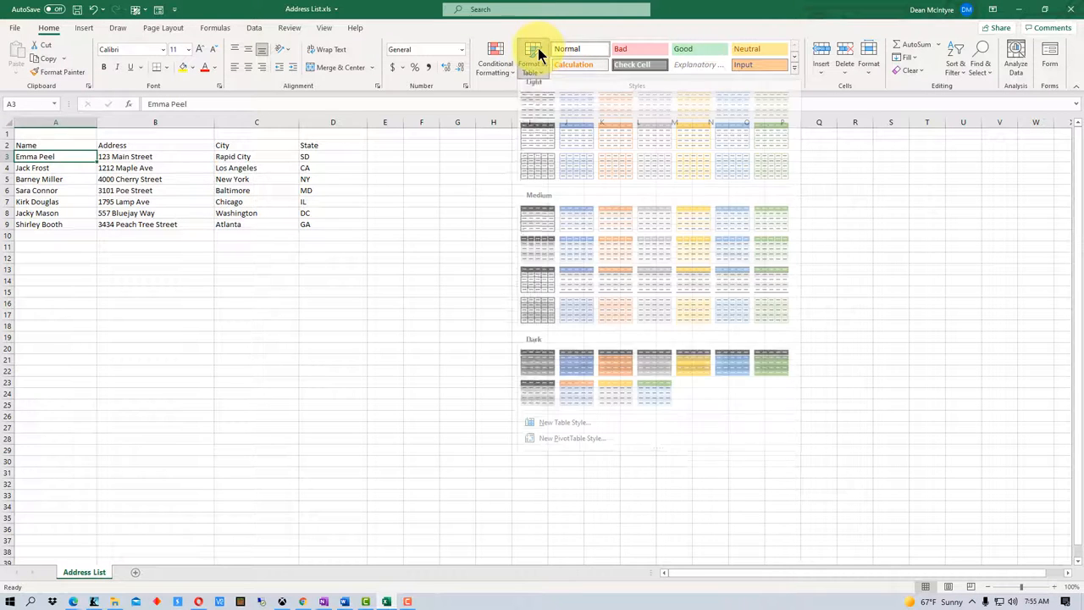
mouse_move(681, 135)
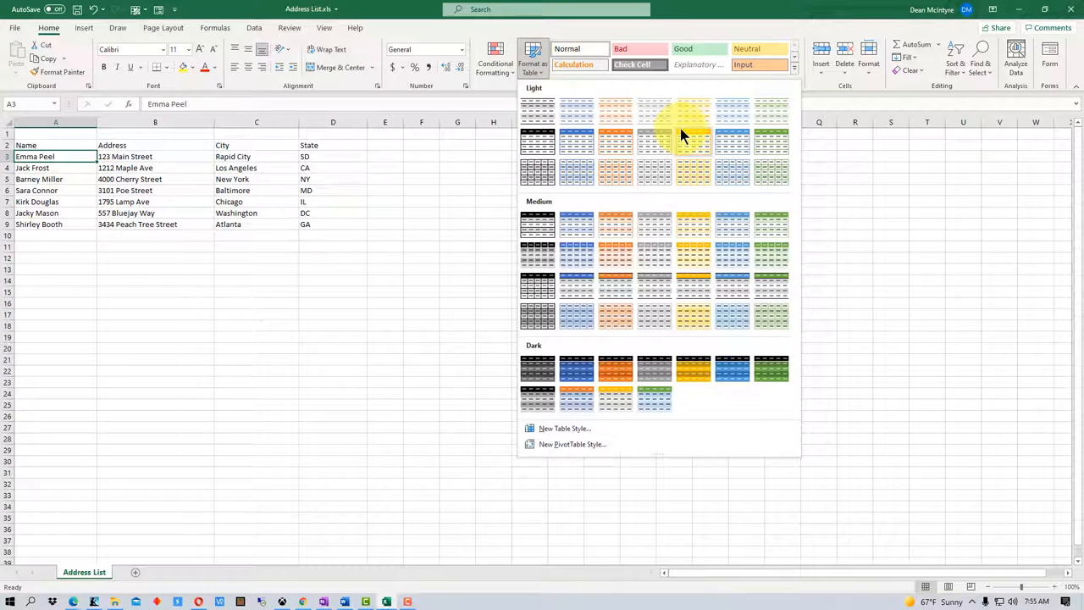
mouse_move(623, 127)
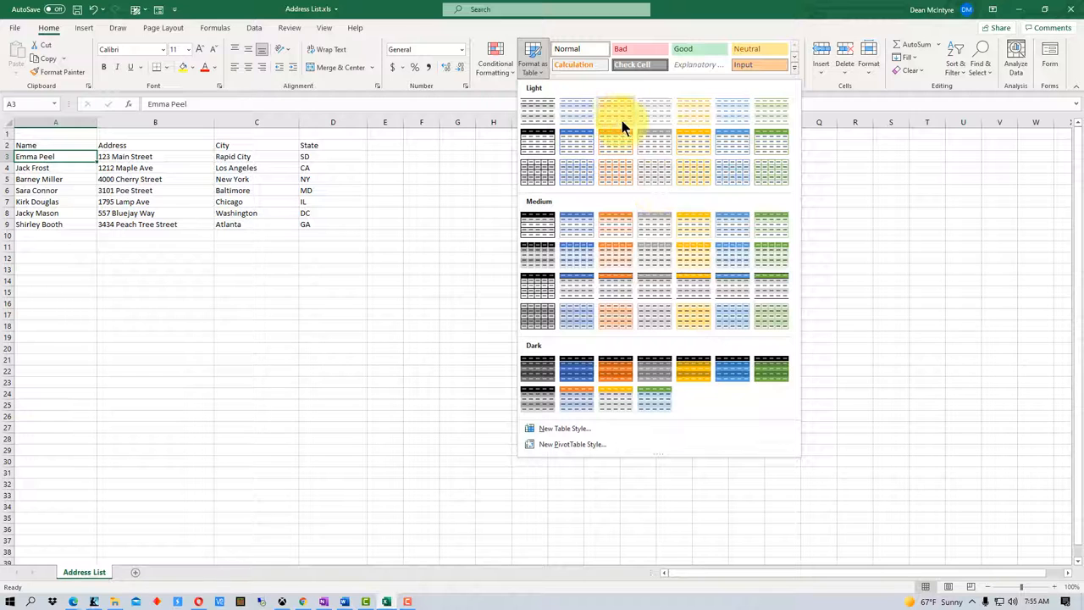
mouse_move(710, 234)
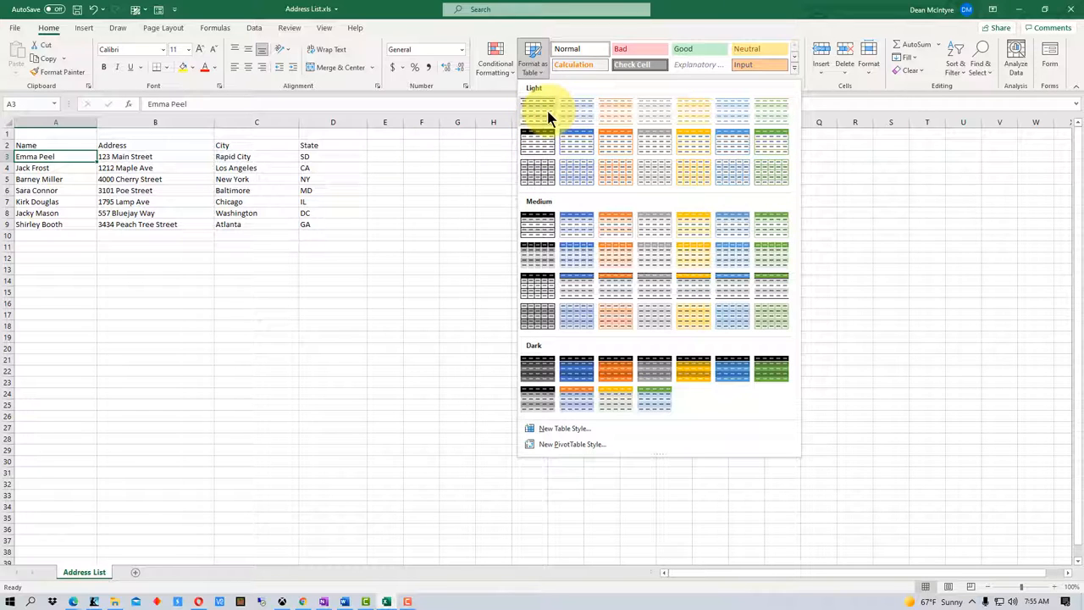
mouse_move(538, 119)
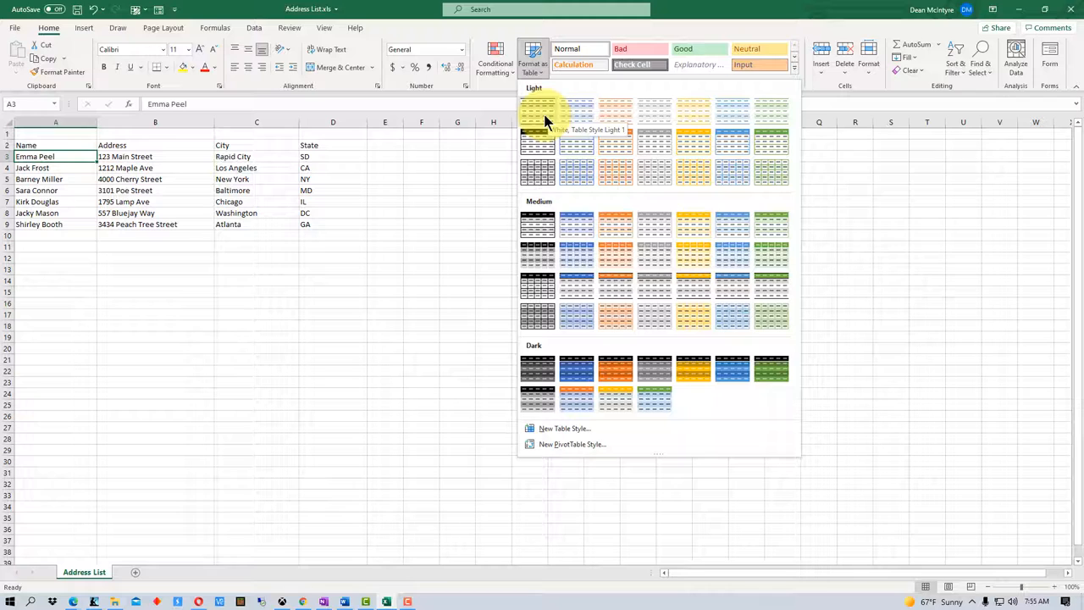
Step: Apply a light table style with 'My table has headers' so Name, Address, City, State become headers
click(539, 108)
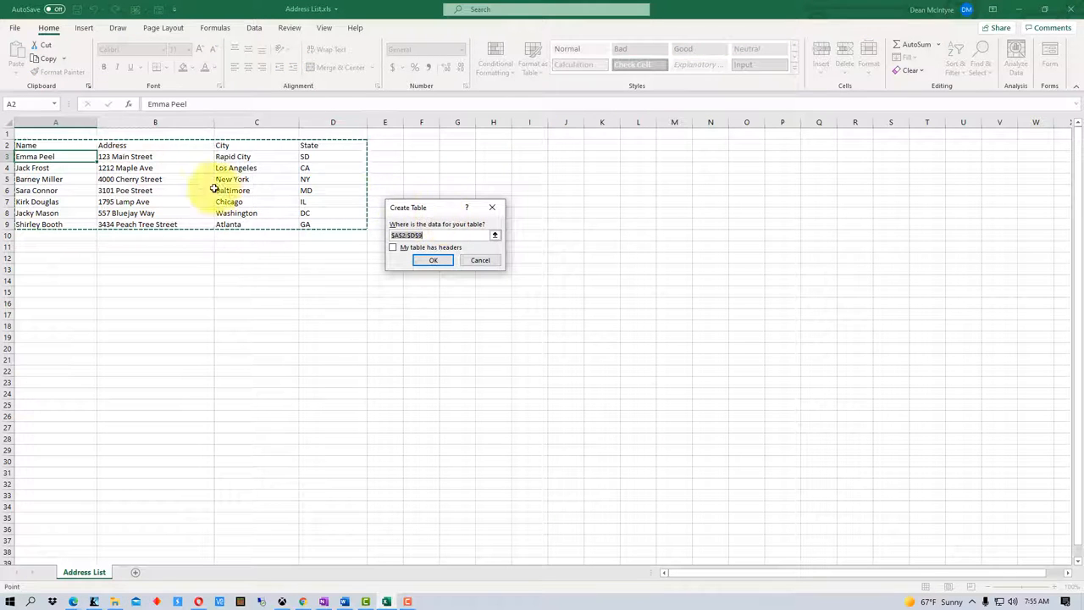
mouse_move(180, 139)
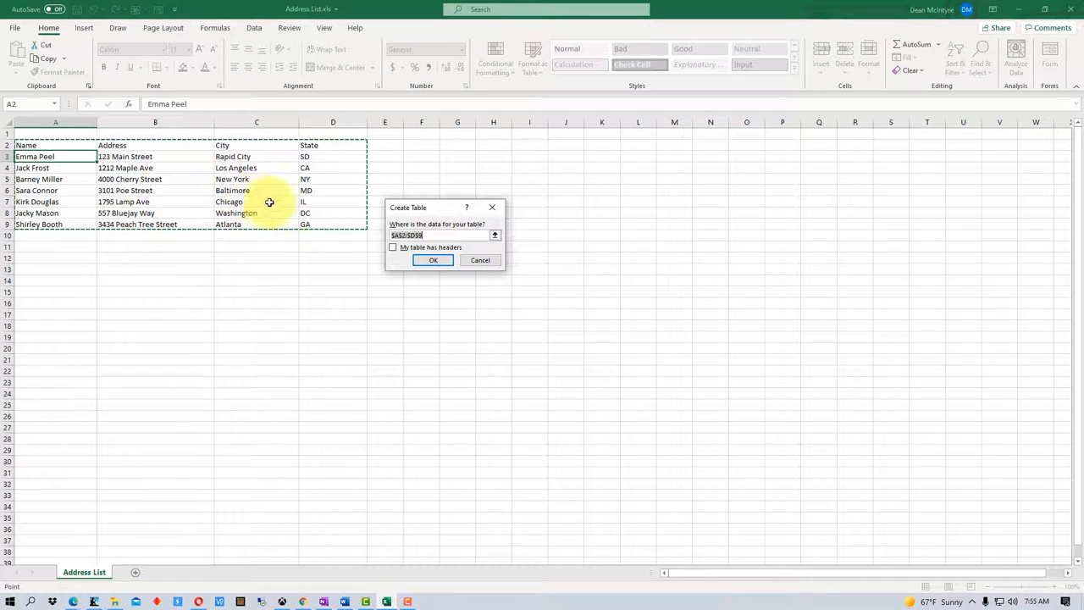
click(393, 247)
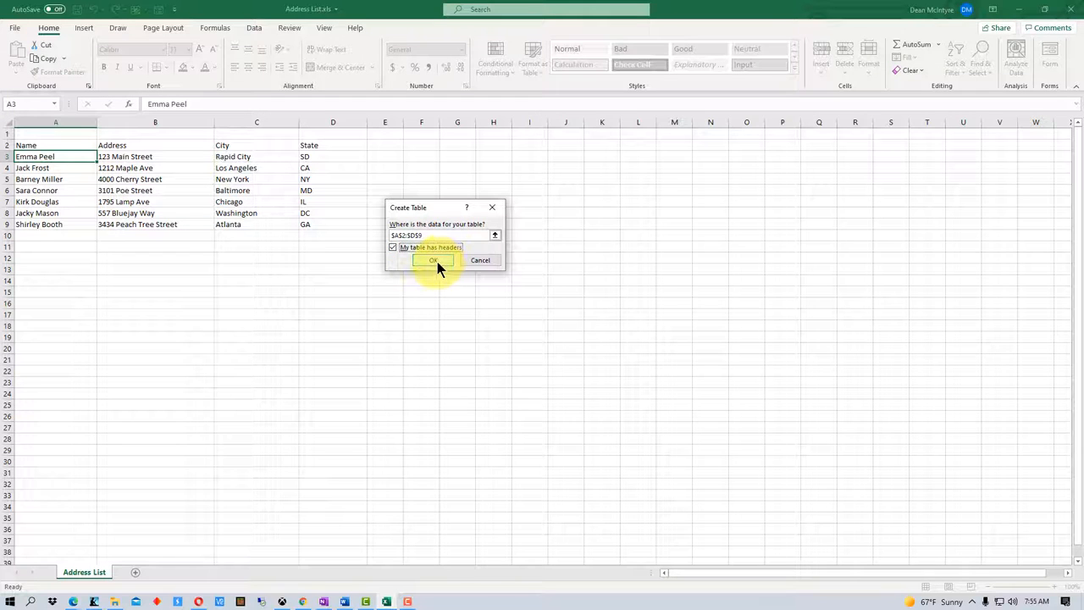
click(434, 261)
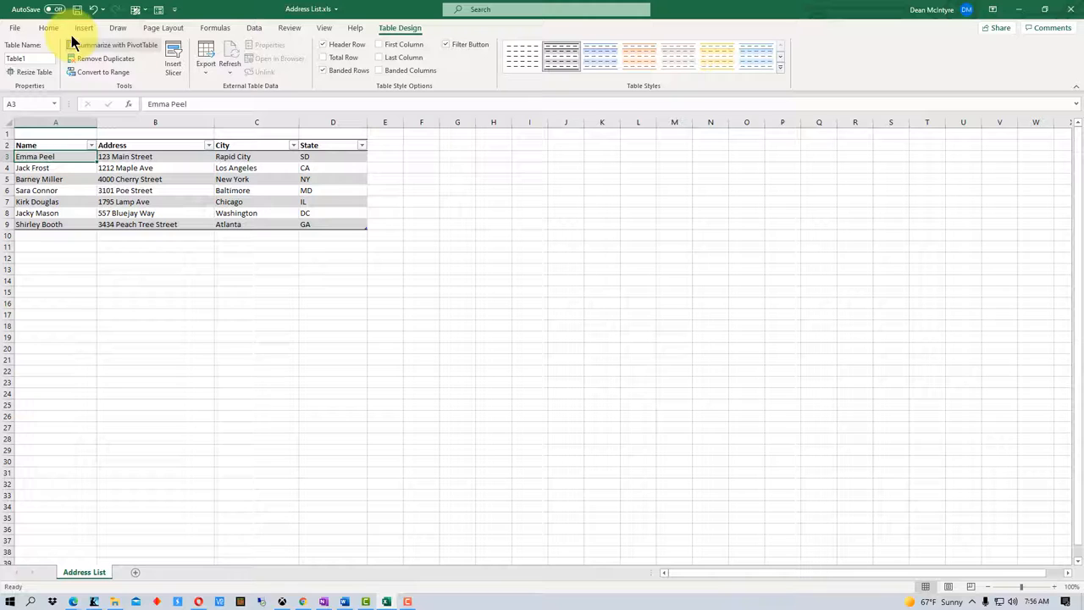
Step: Launch the data form for the Address List, showing Emma Peel as record 1 of 7
click(48, 27)
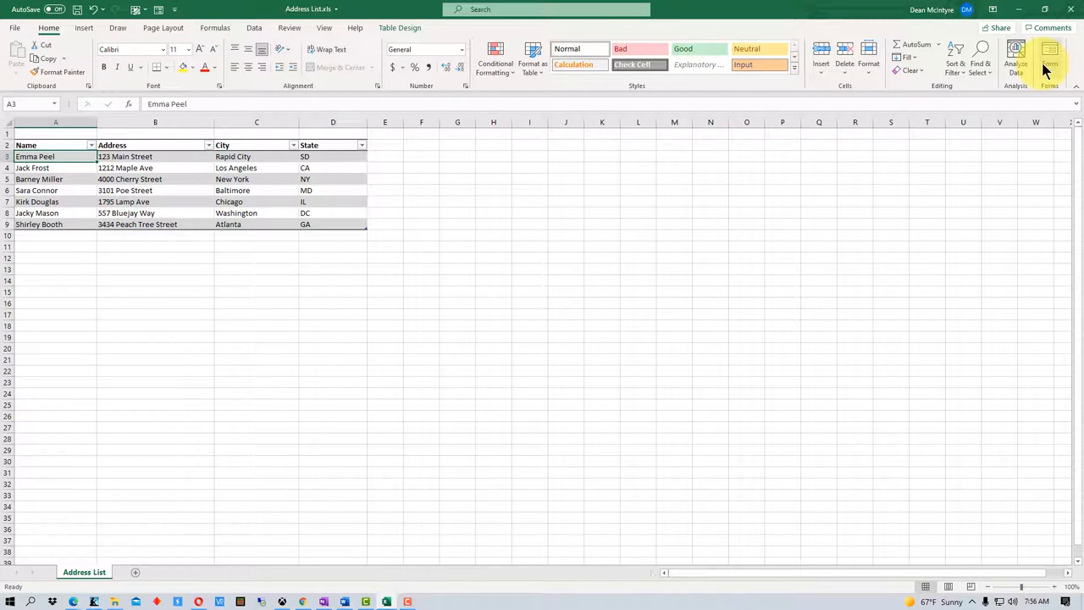
click(1050, 55)
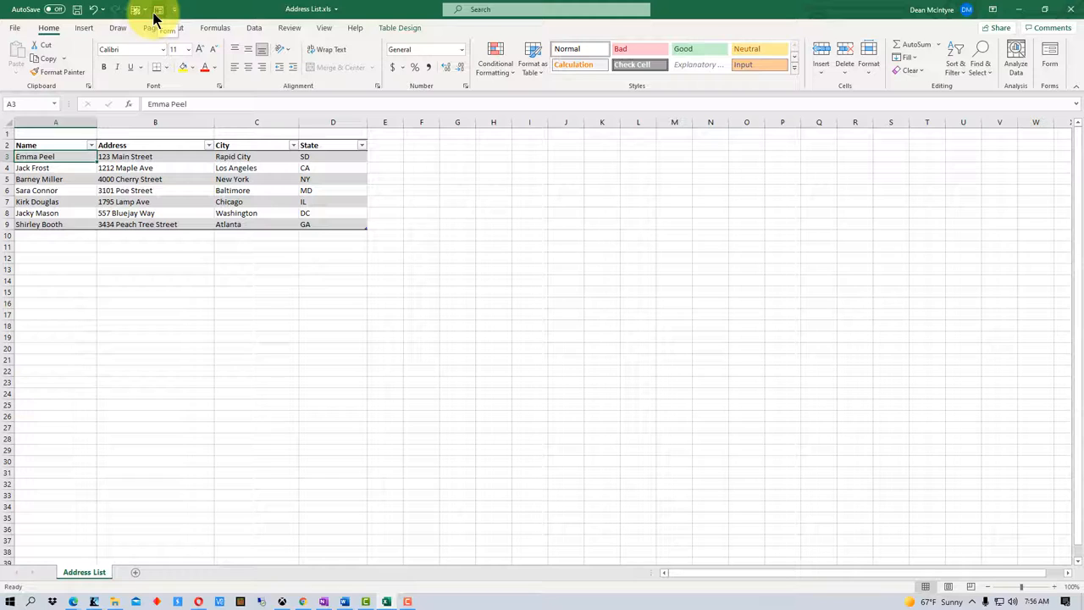
click(159, 10)
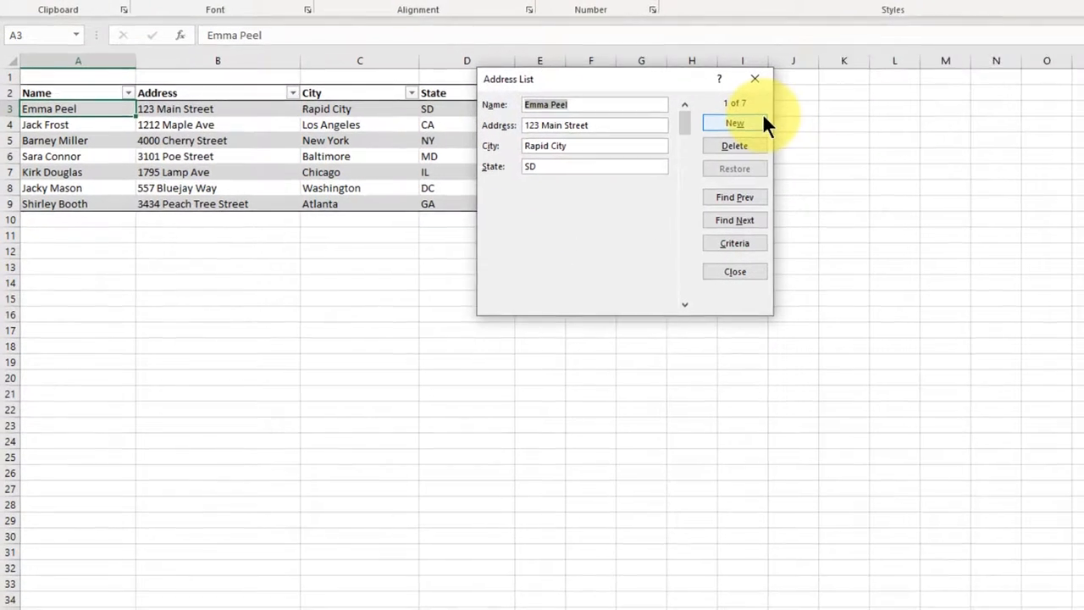
mouse_move(618, 274)
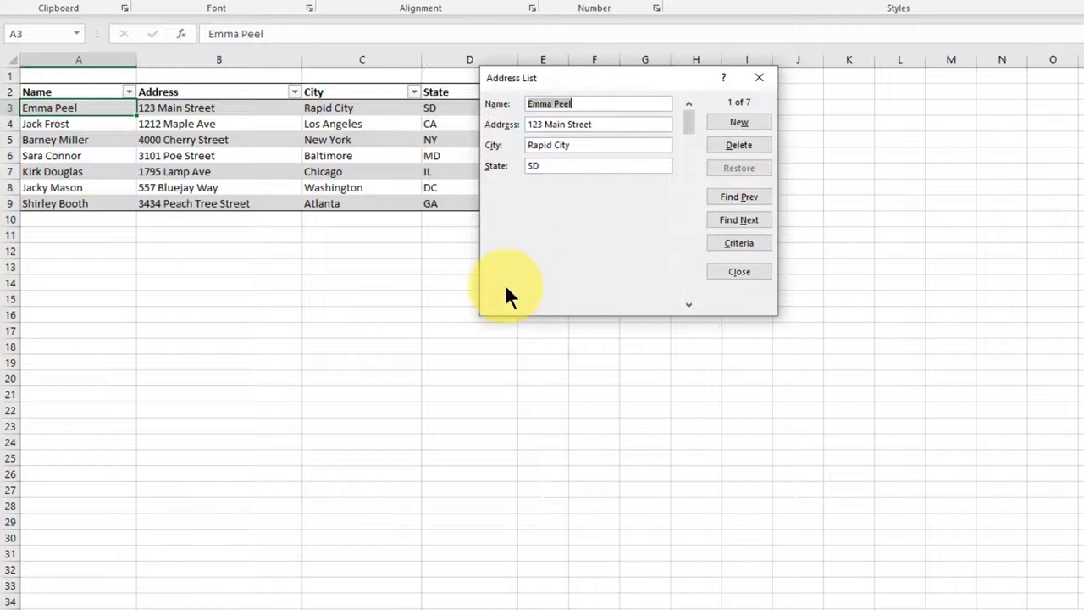
mouse_move(677, 190)
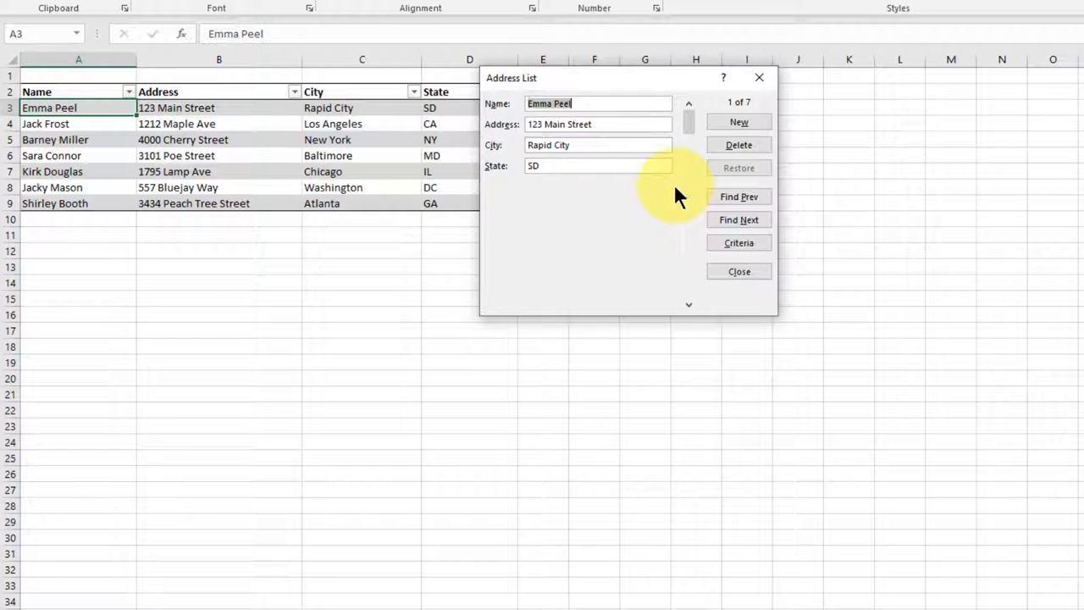
mouse_move(674, 200)
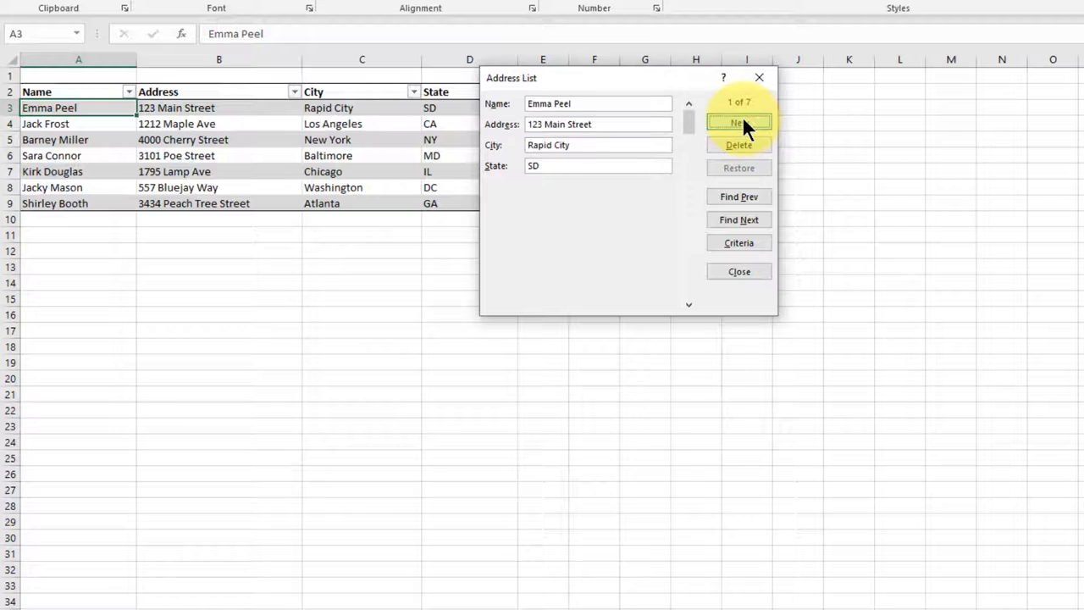
Step: Enter a new record John Doe, 1234 Main St., Anywhere, USA and save it as row 10
click(738, 122)
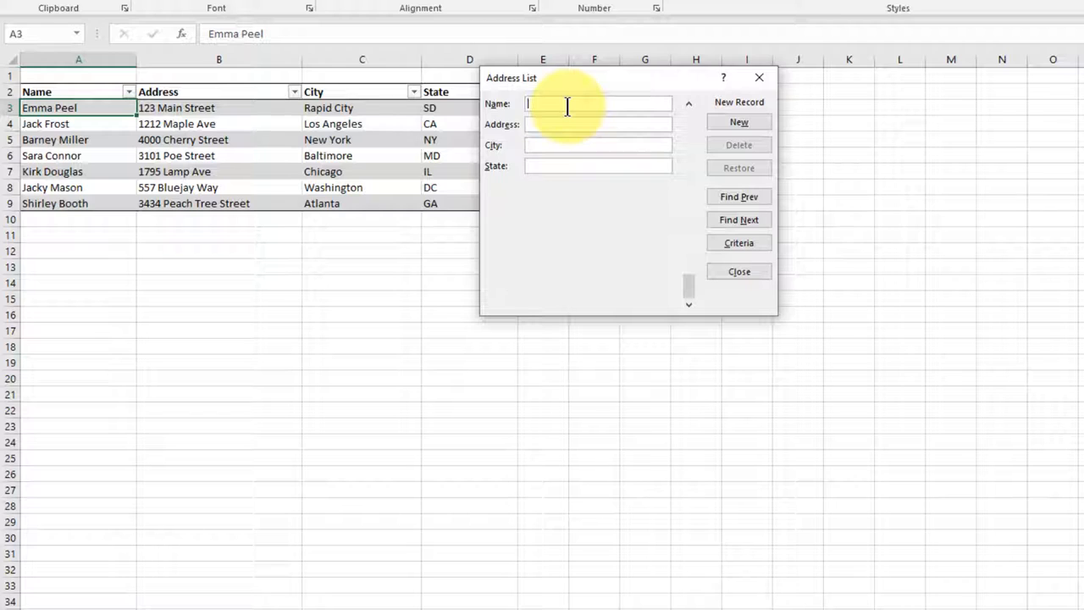
text(John)
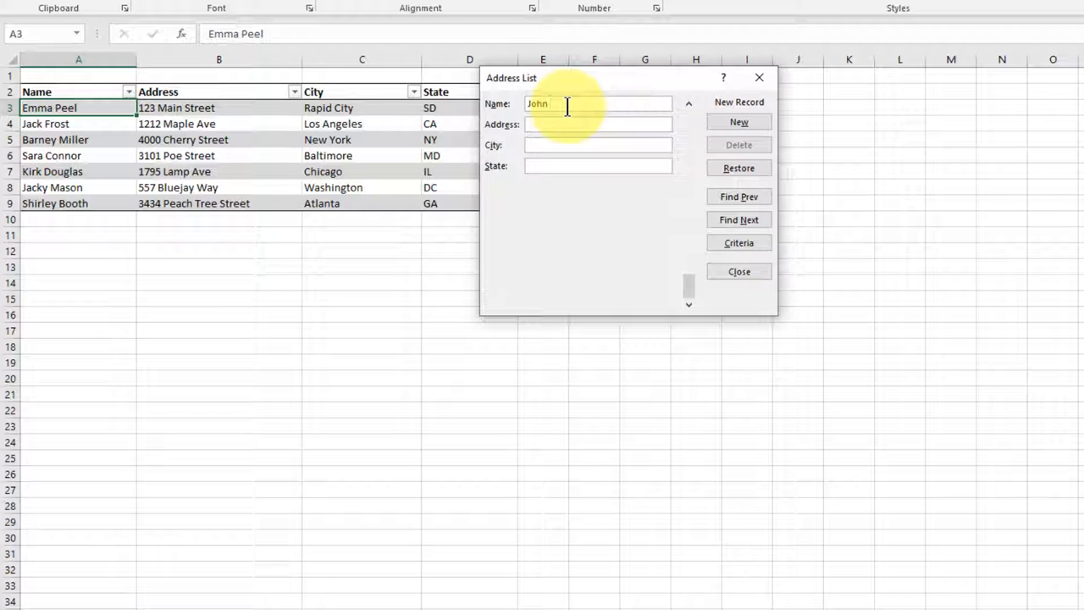
text(Doe)
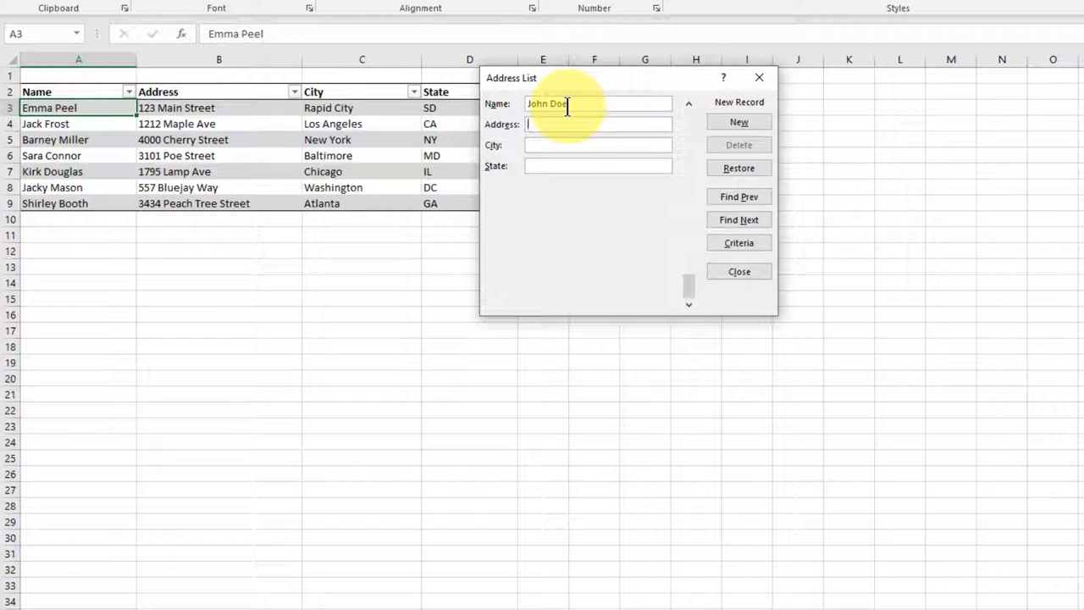
text(1234)
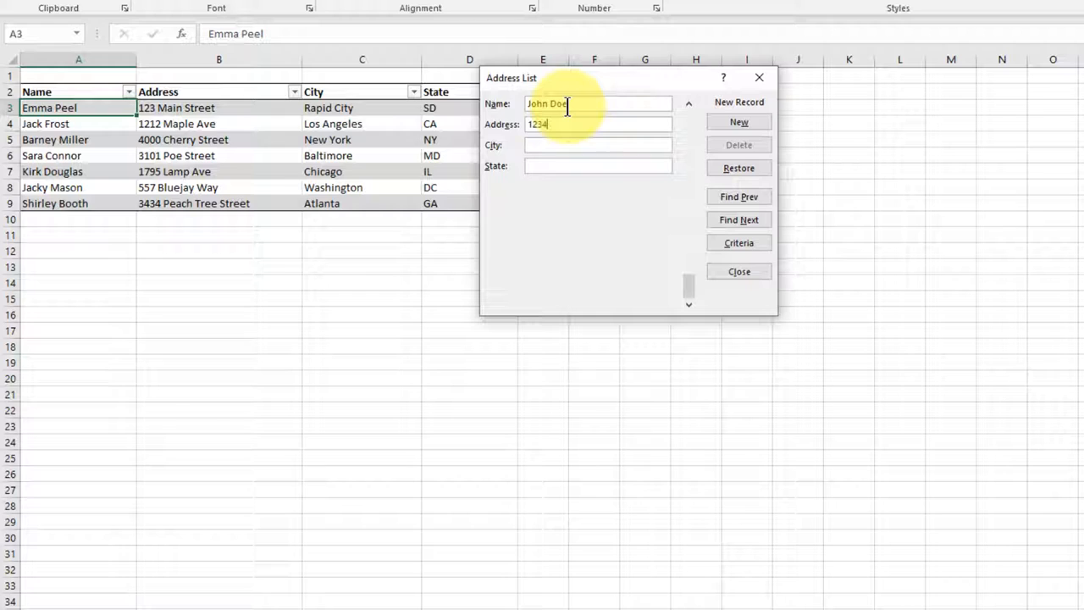
text(Main)
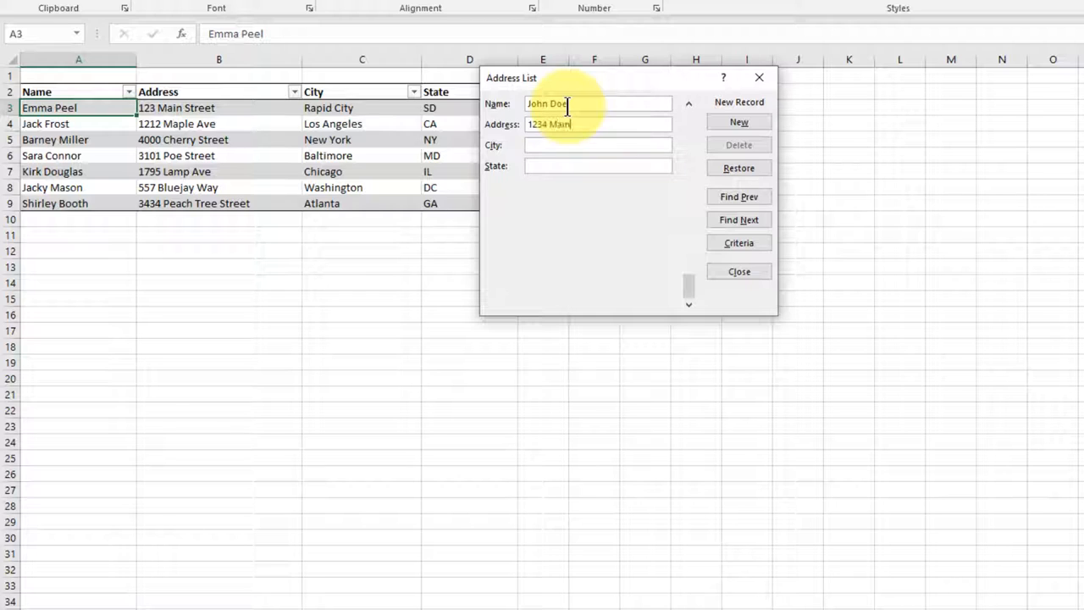
text(St)
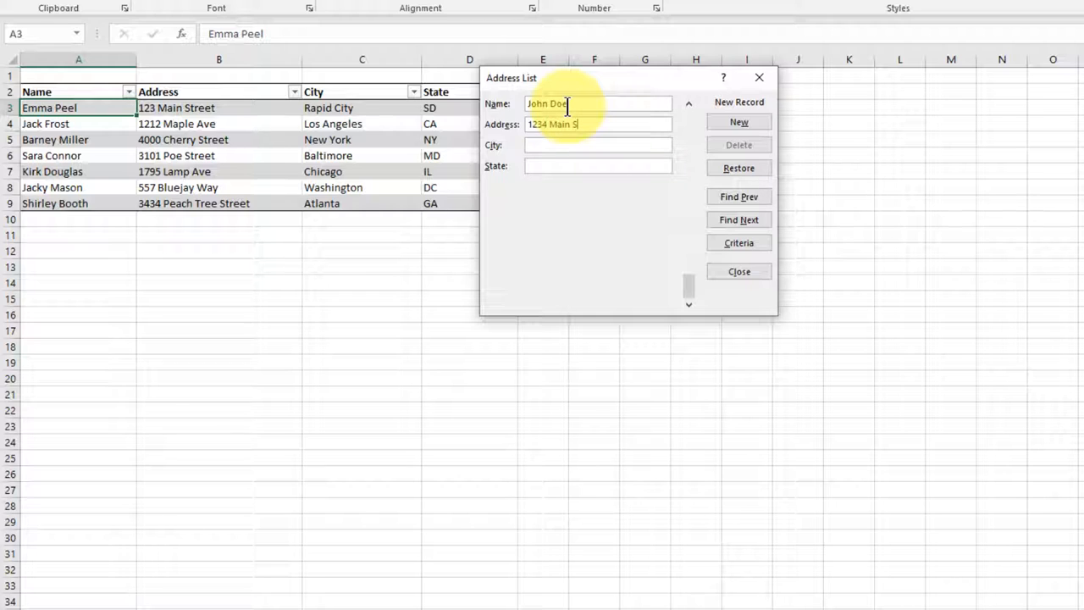
text(t)
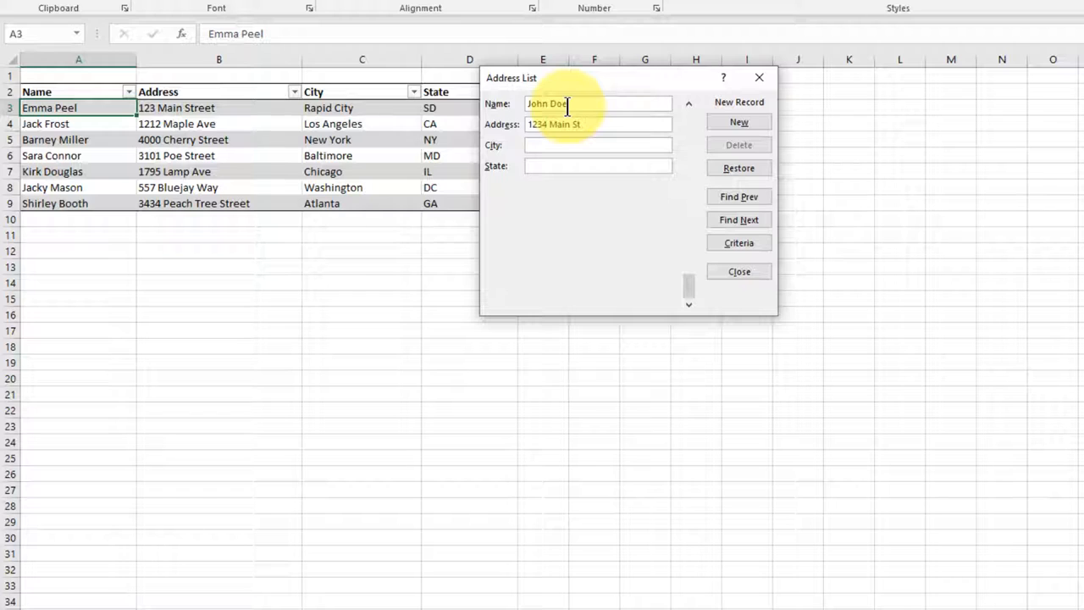
text(A)
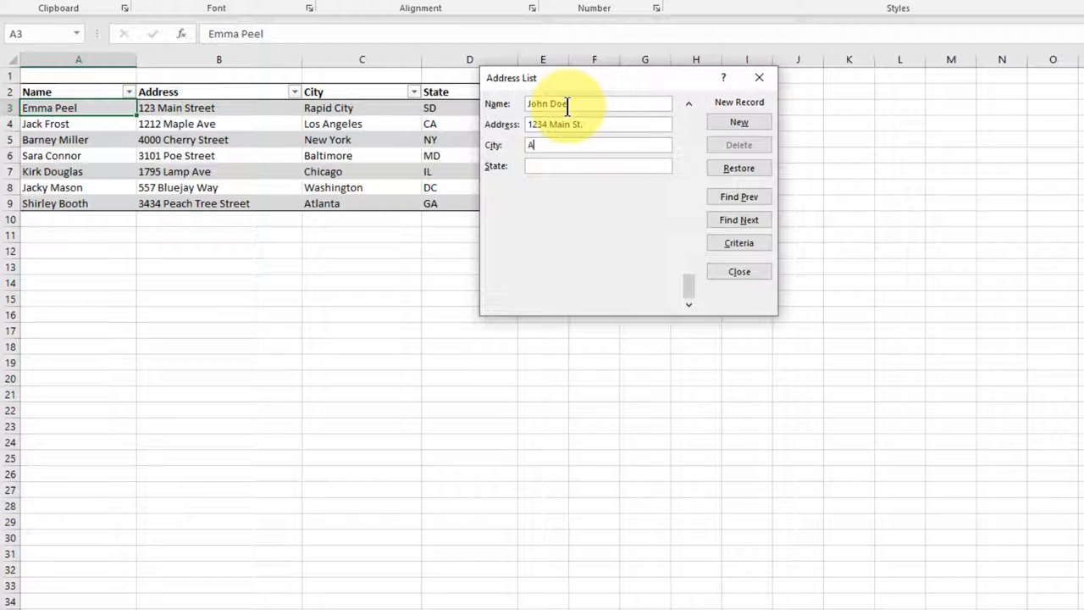
text(nywhere)
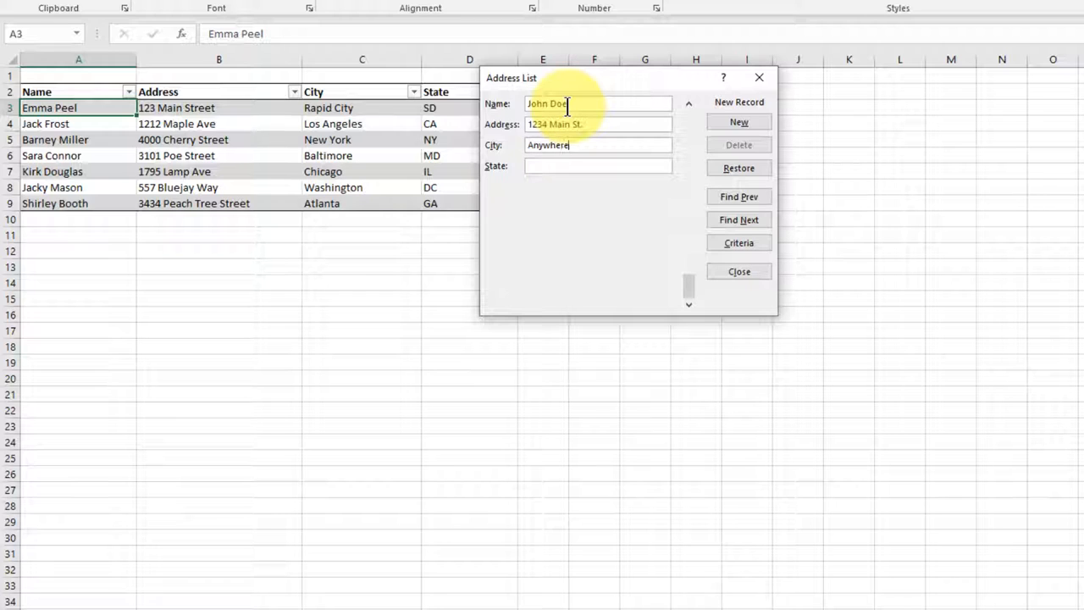
text(US)
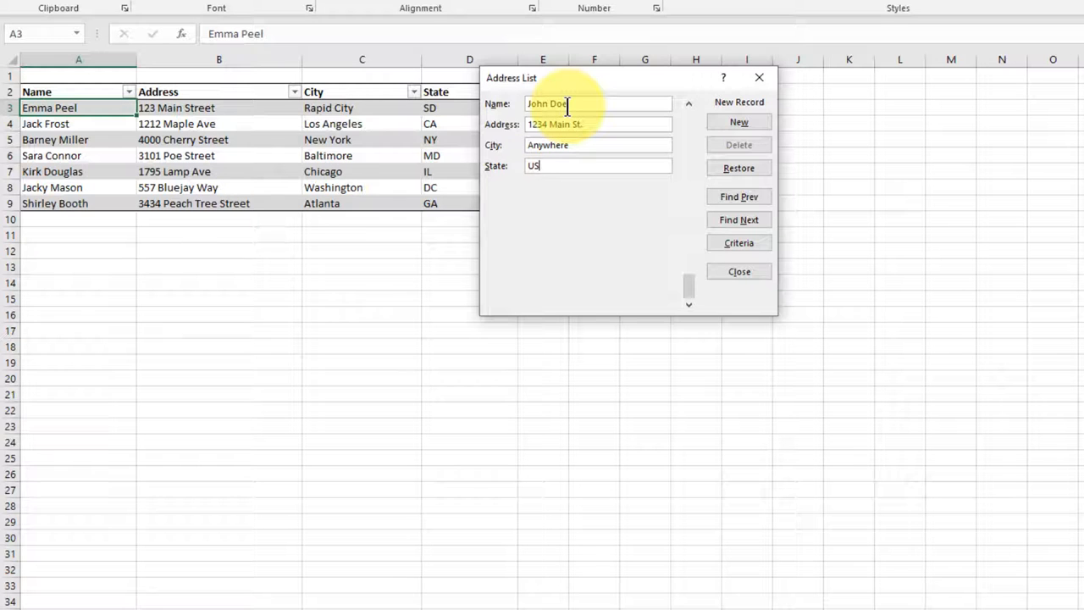
text(A)
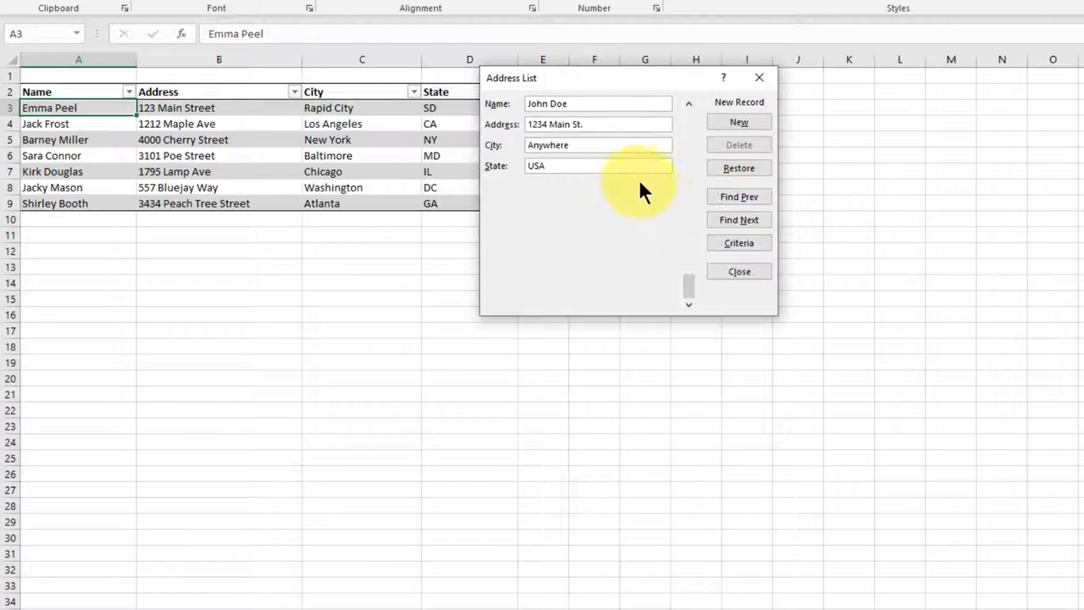
mouse_move(593, 204)
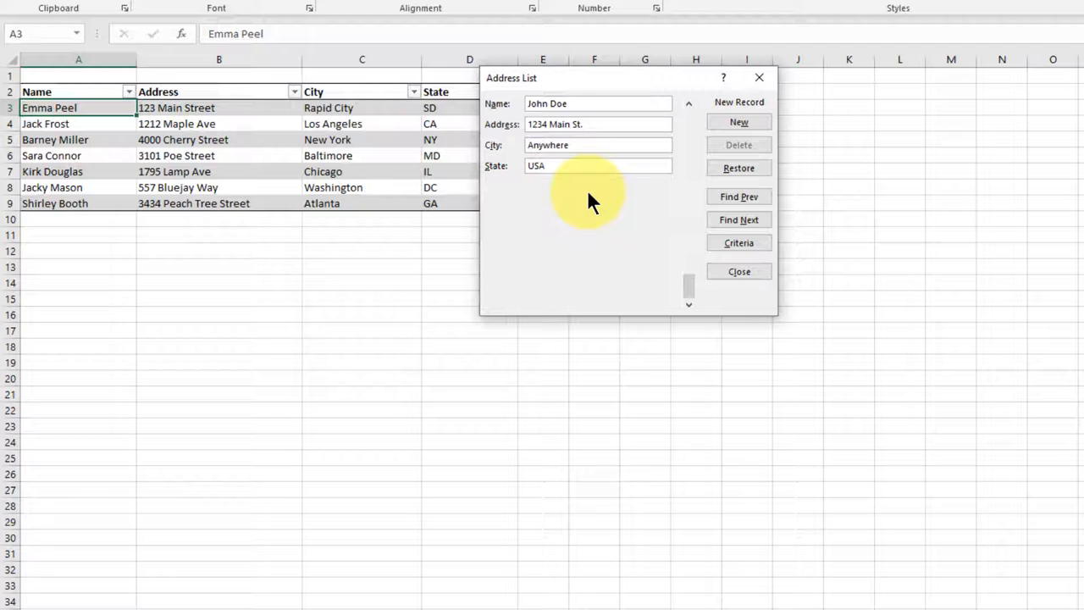
click(738, 122)
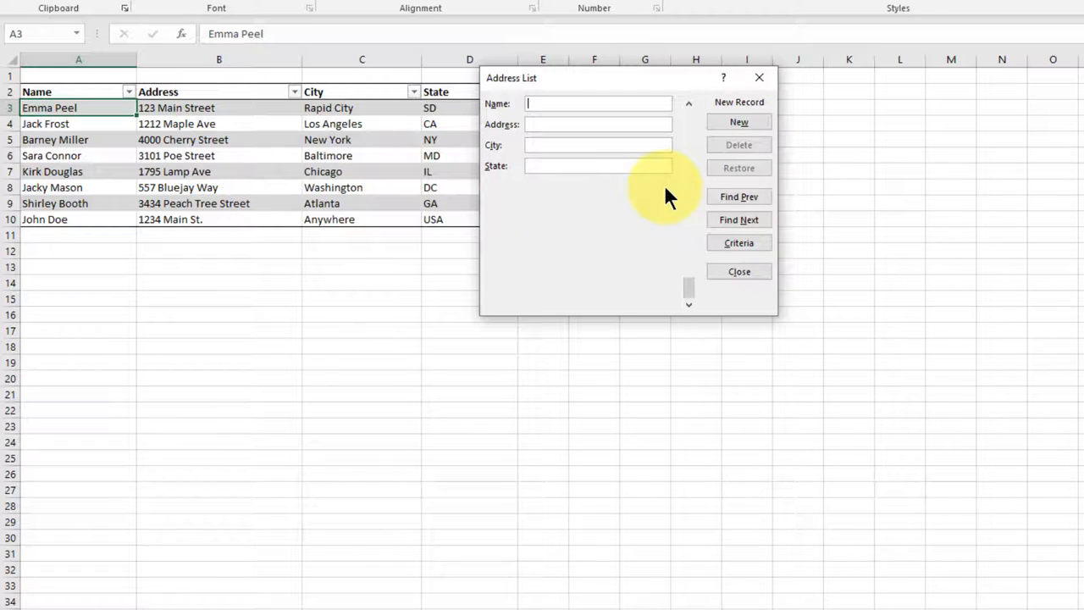
mouse_move(738, 197)
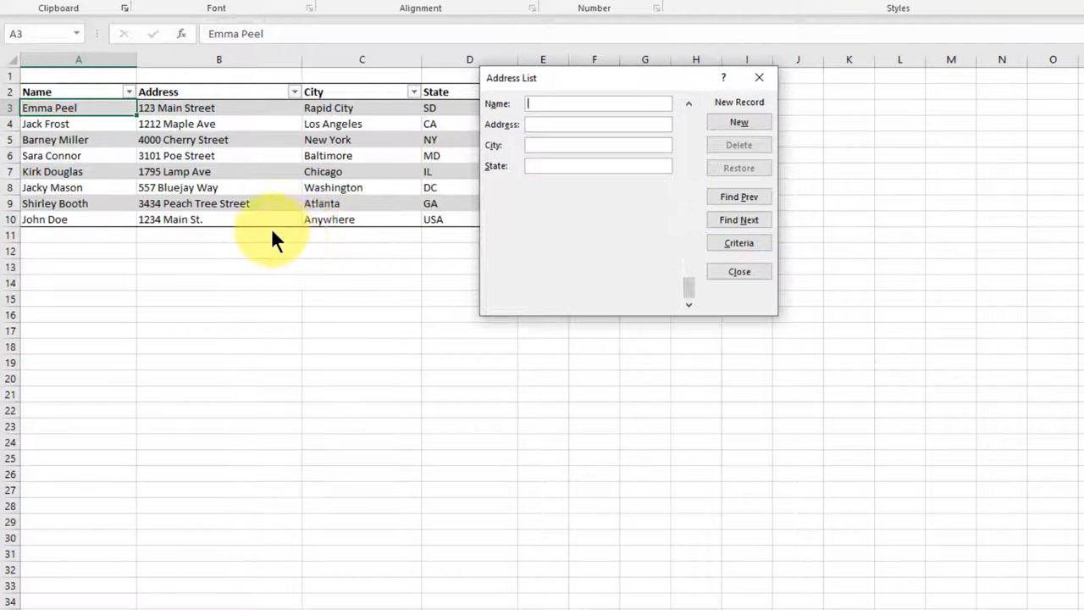
click(739, 197)
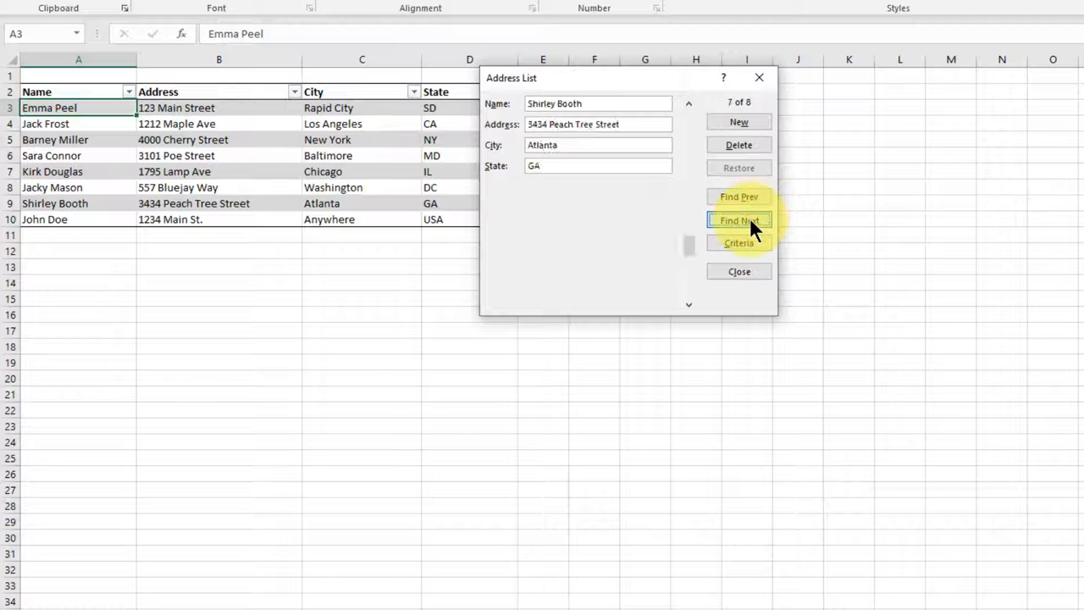
click(739, 196)
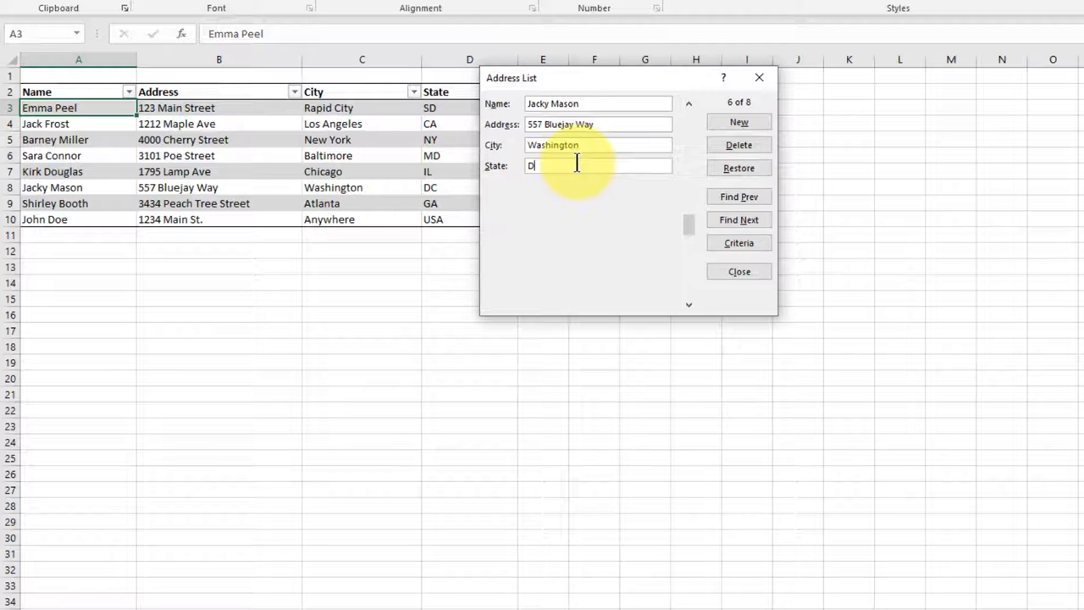
text(USA)
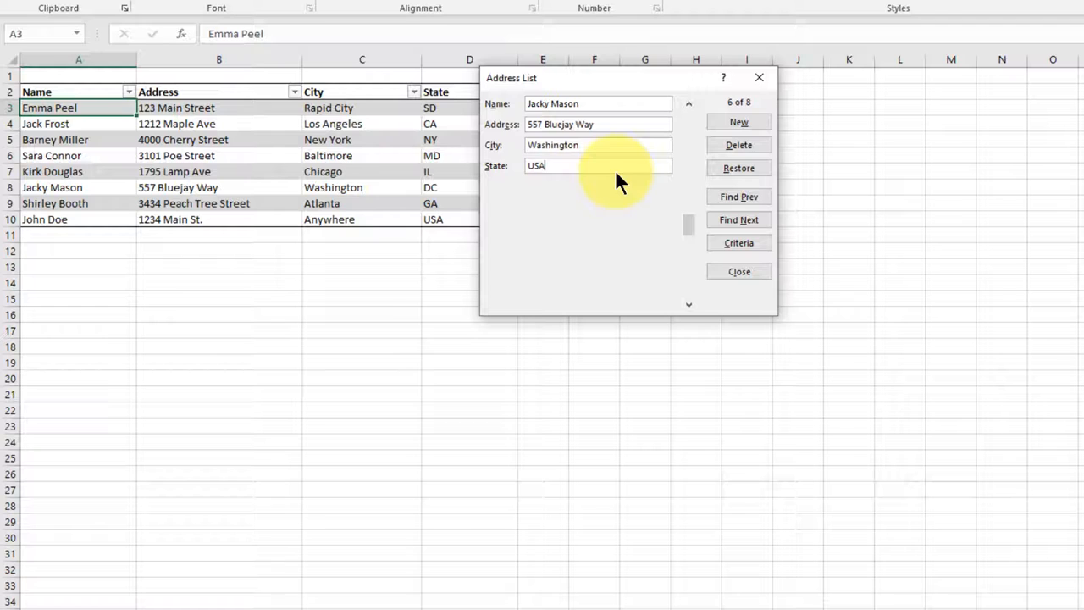
mouse_move(669, 187)
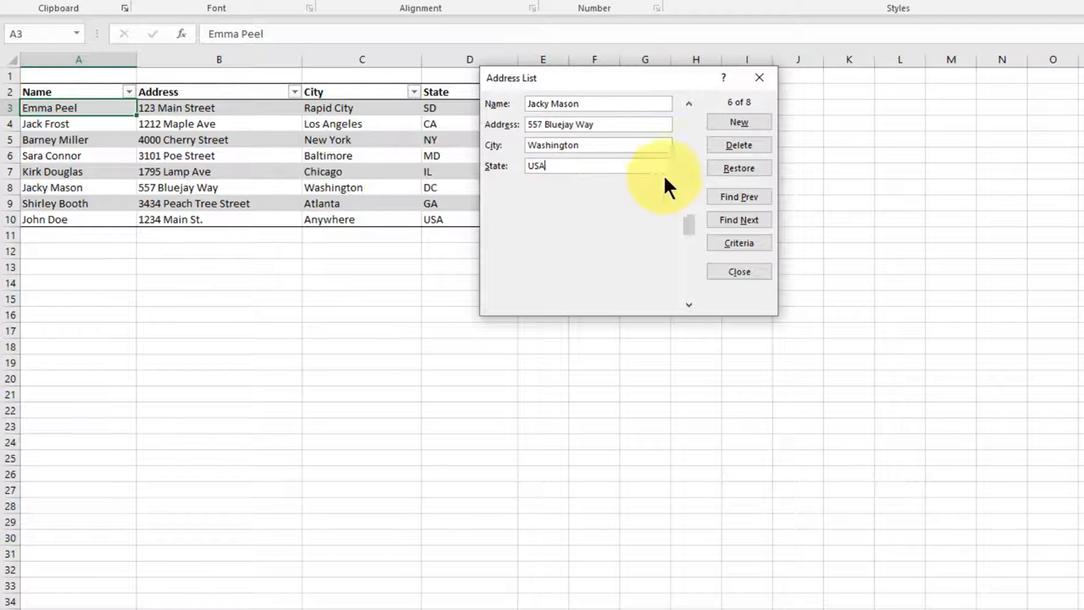
click(739, 168)
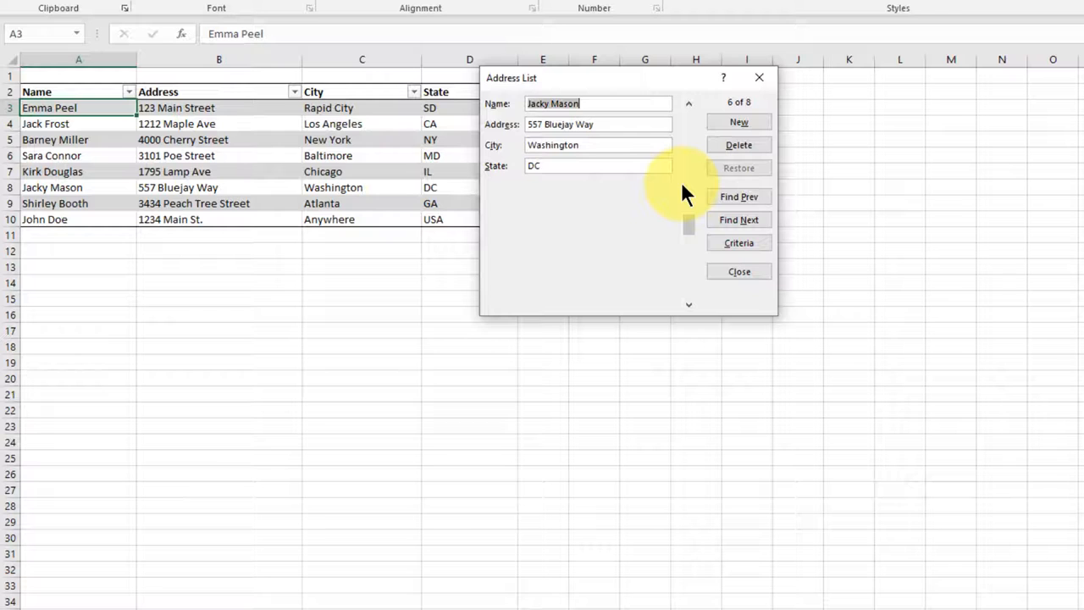
mouse_move(805, 173)
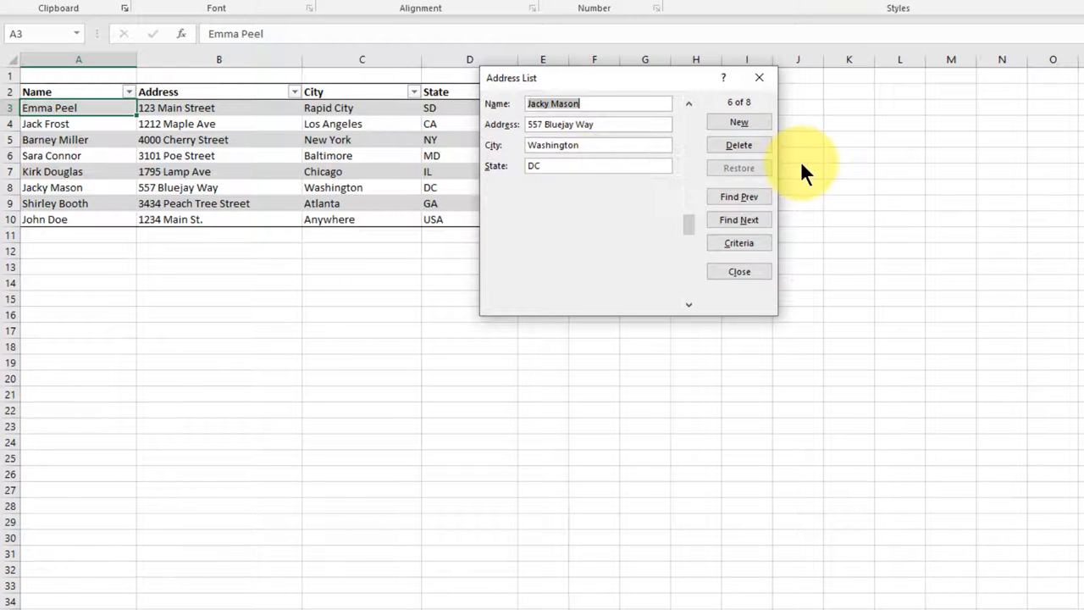
mouse_move(596, 161)
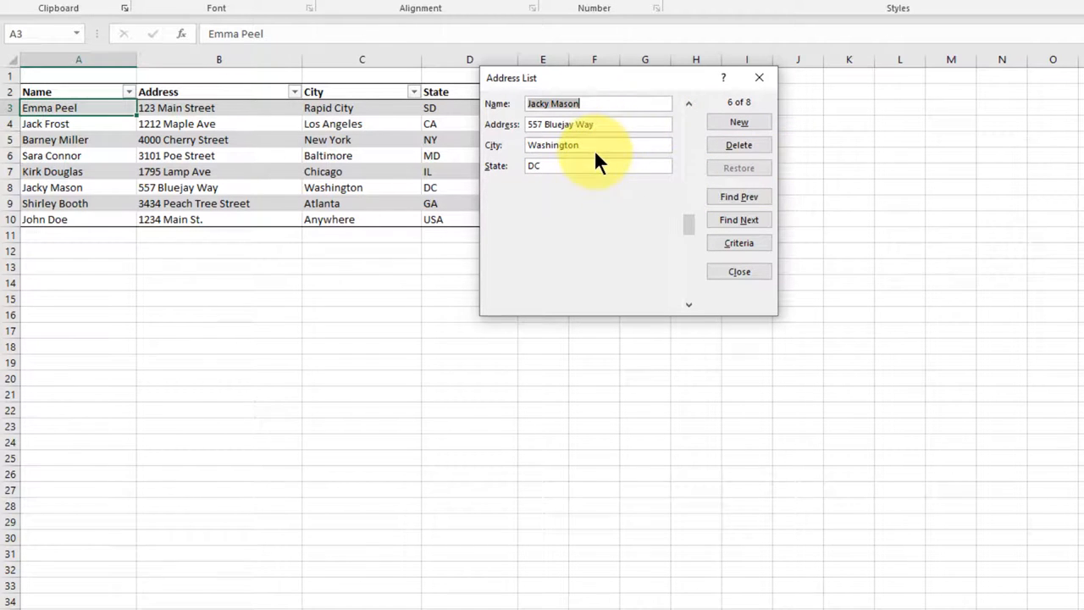
Step: Move forward to John Doe's record and permanently delete it, confirming the prompt
click(739, 221)
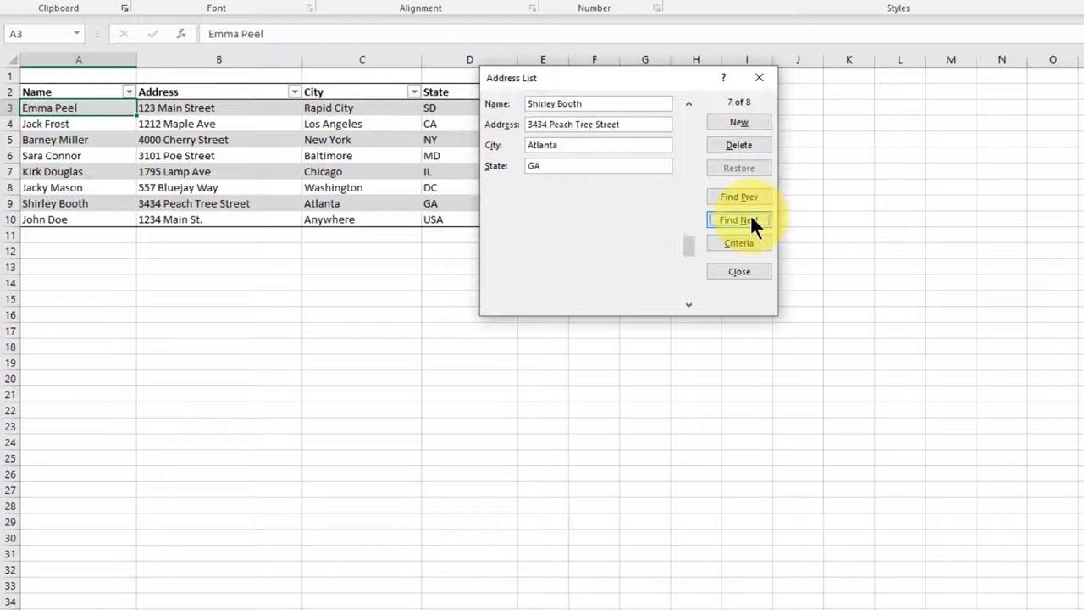
click(739, 220)
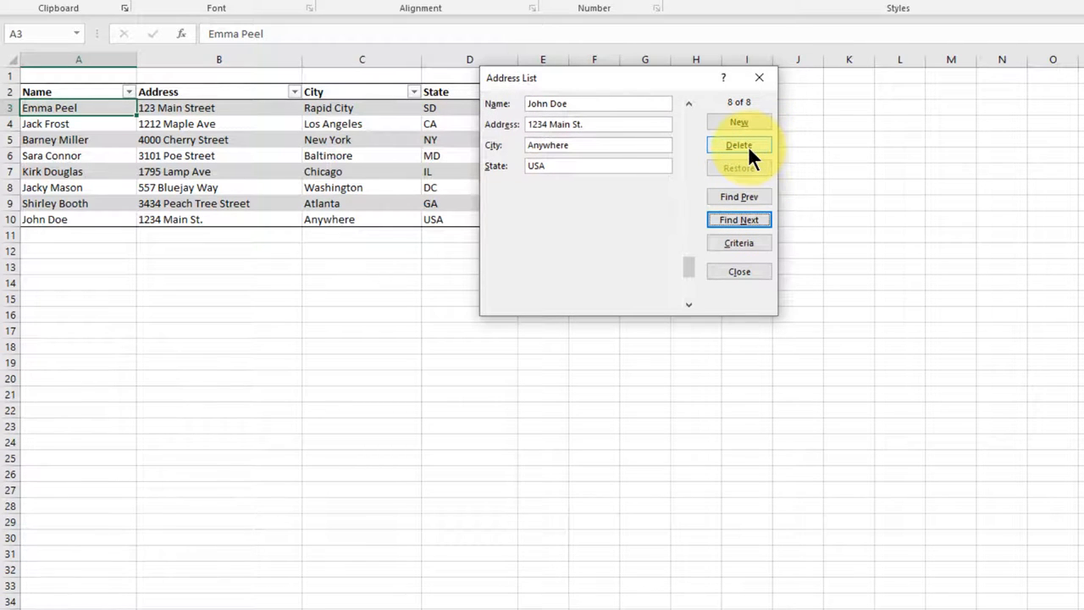
click(738, 146)
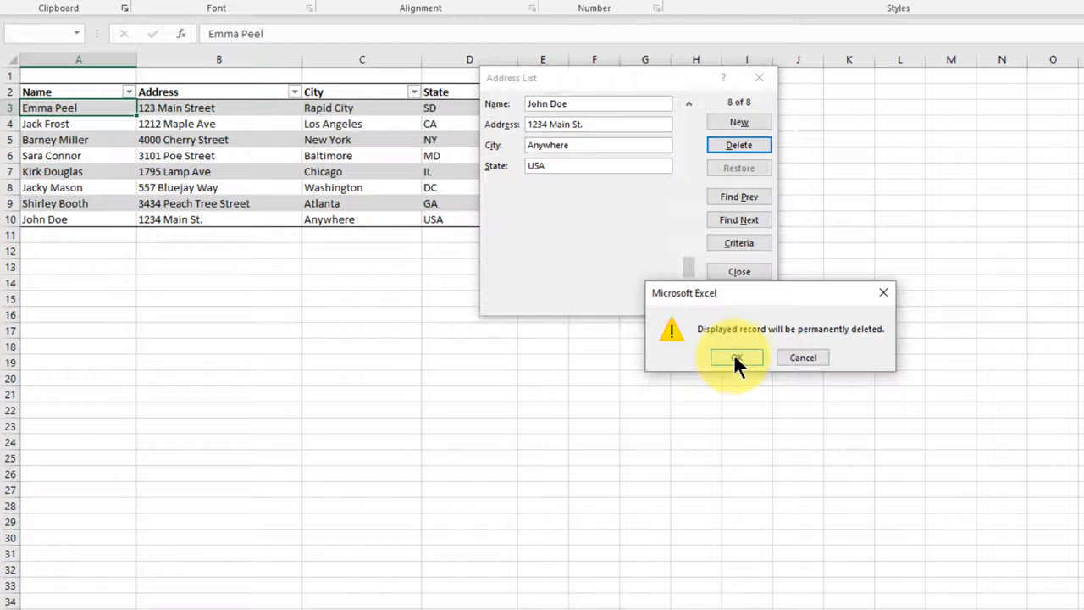
click(736, 356)
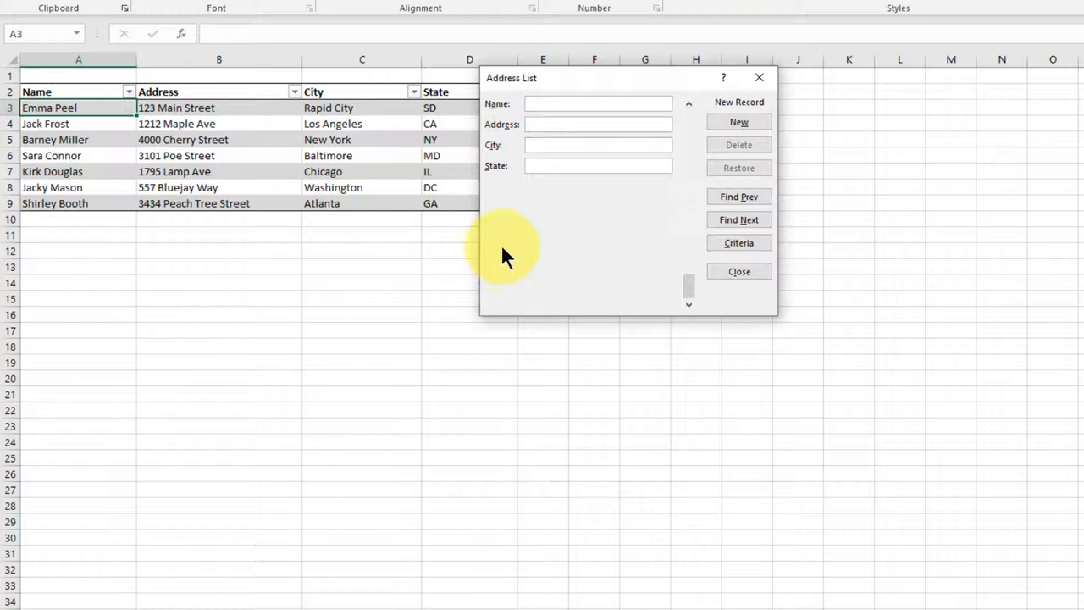
mouse_move(739, 244)
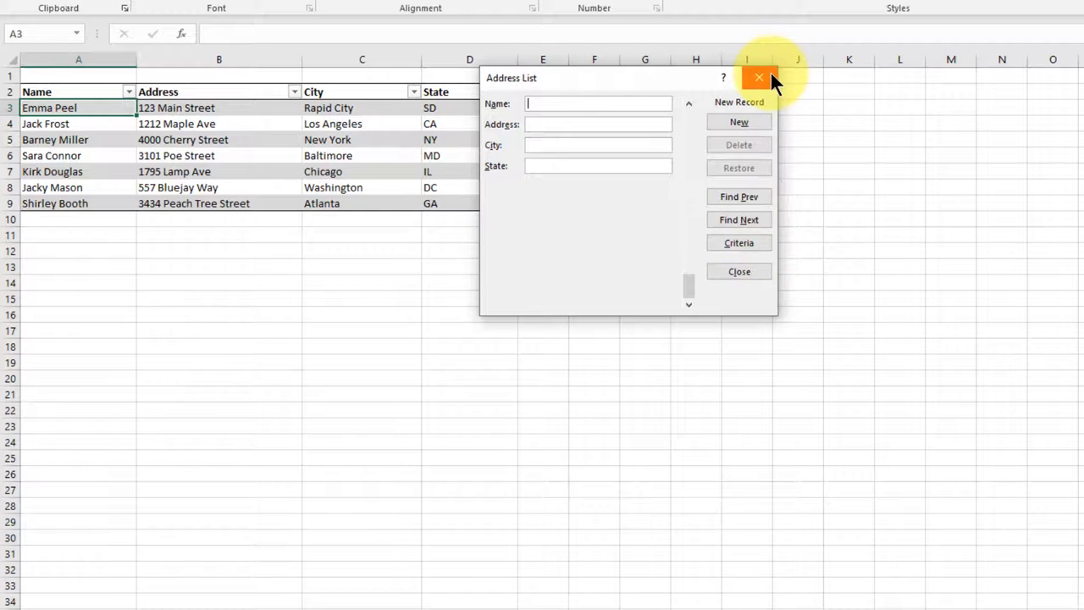
mouse_move(759, 78)
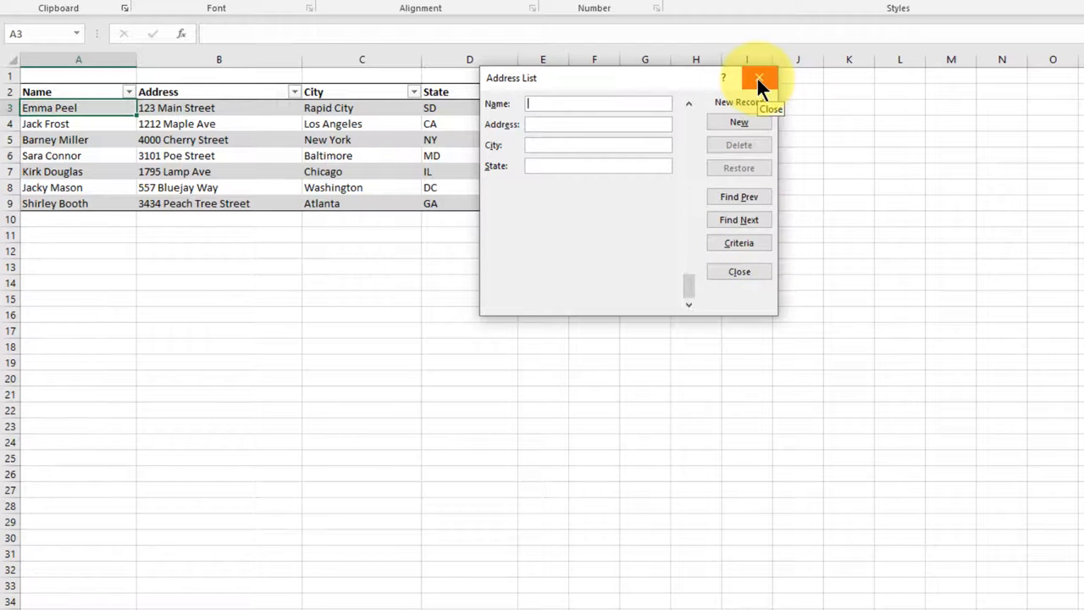
Step: Close the Address List data form, then reopen it in search-criteria mode
click(759, 77)
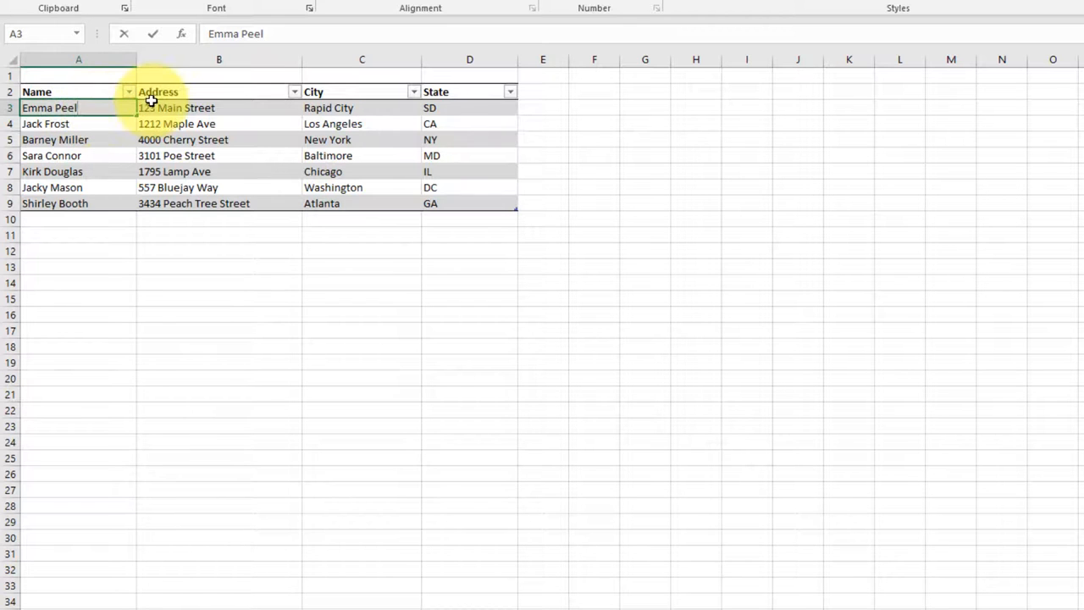
mouse_move(251, 74)
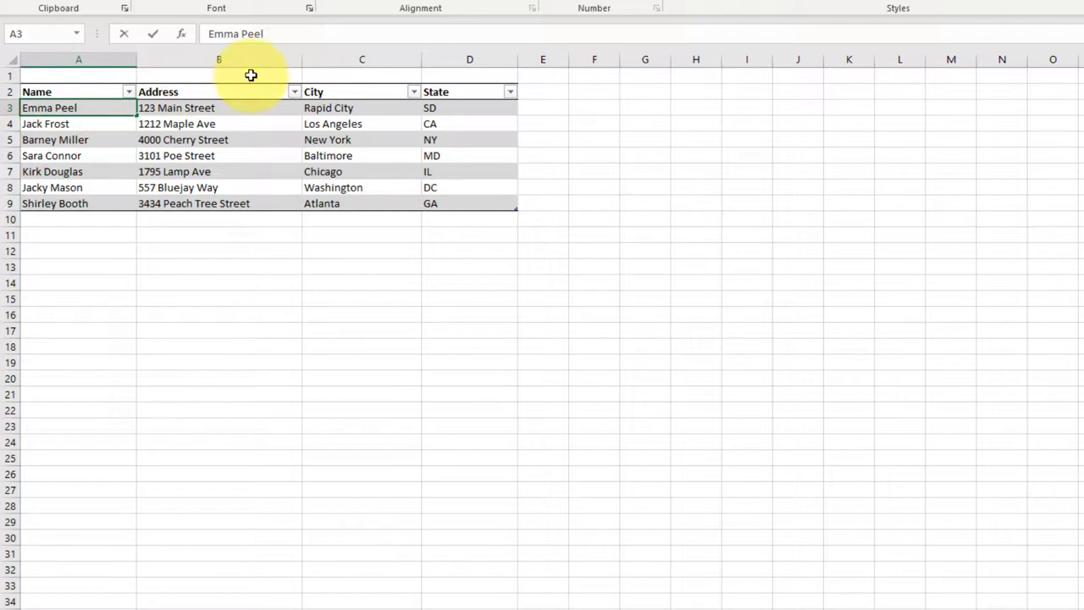
mouse_move(410, 8)
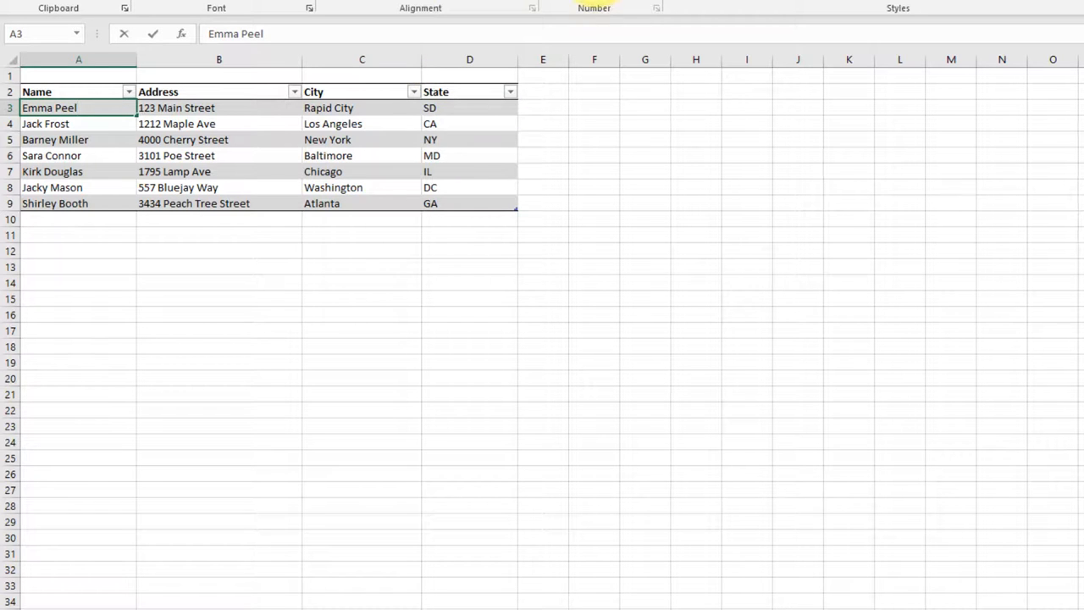
double_click(49, 109)
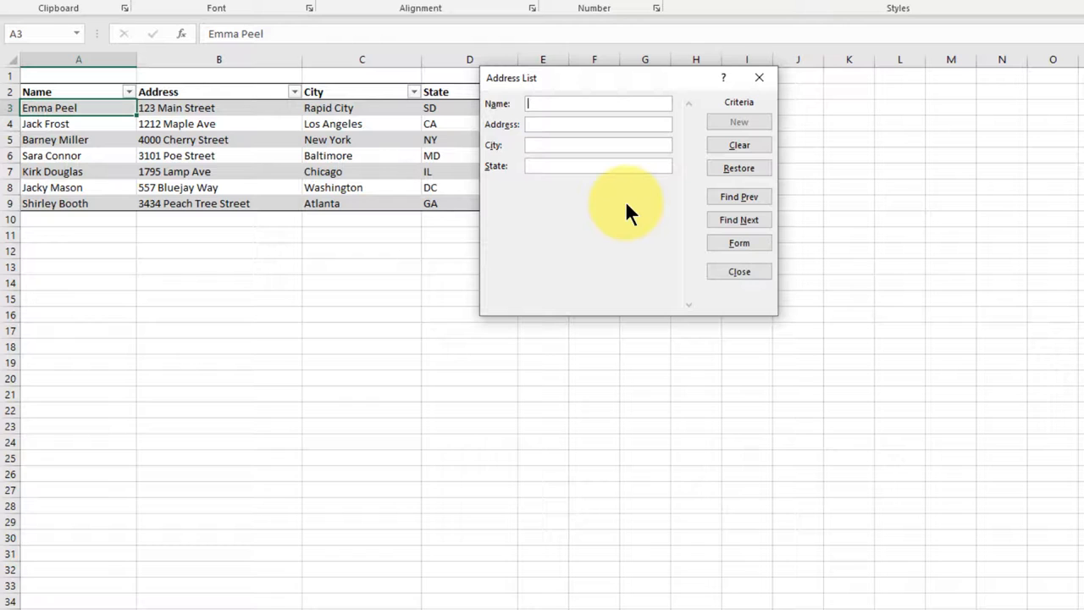
text(S)
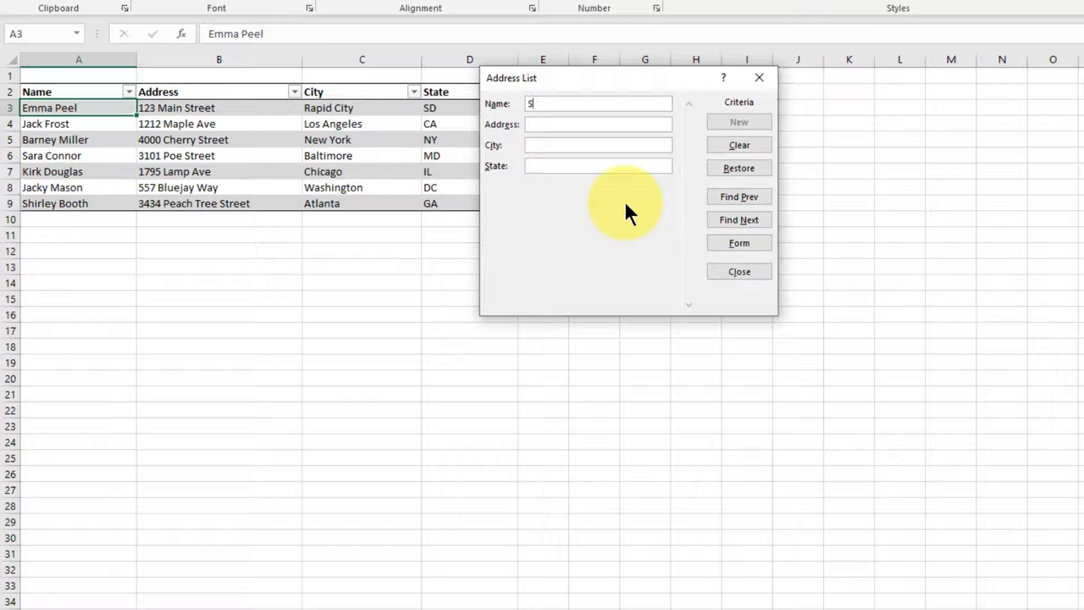
text(ara)
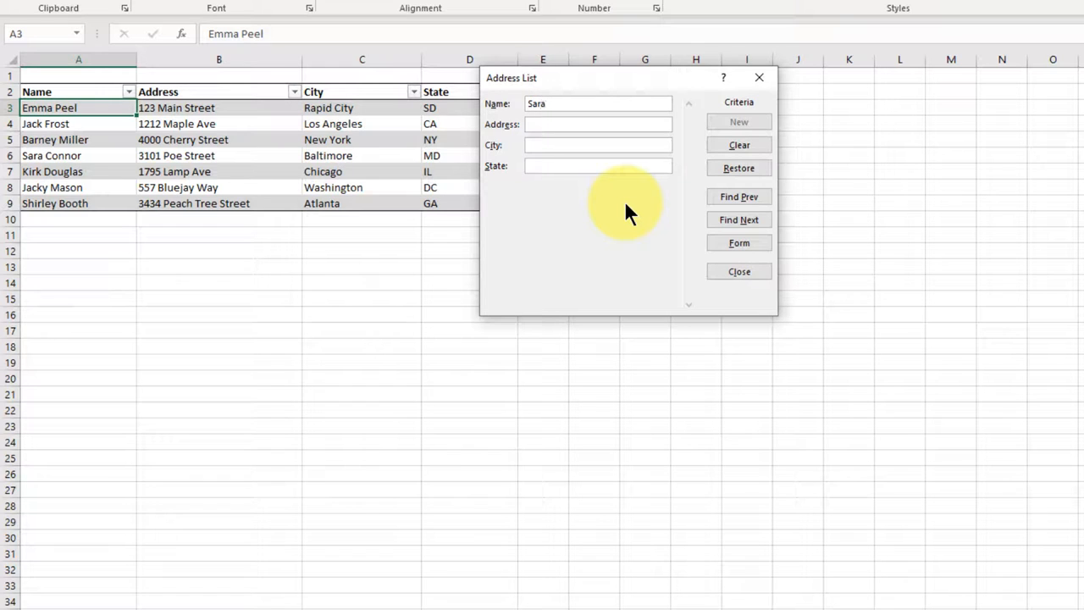
click(739, 221)
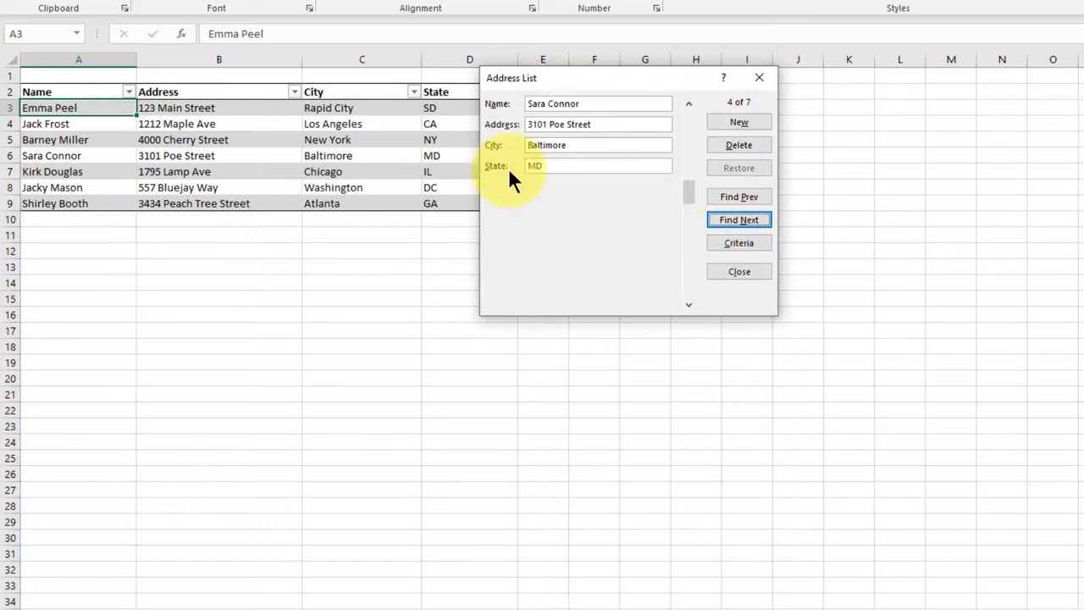
mouse_move(607, 202)
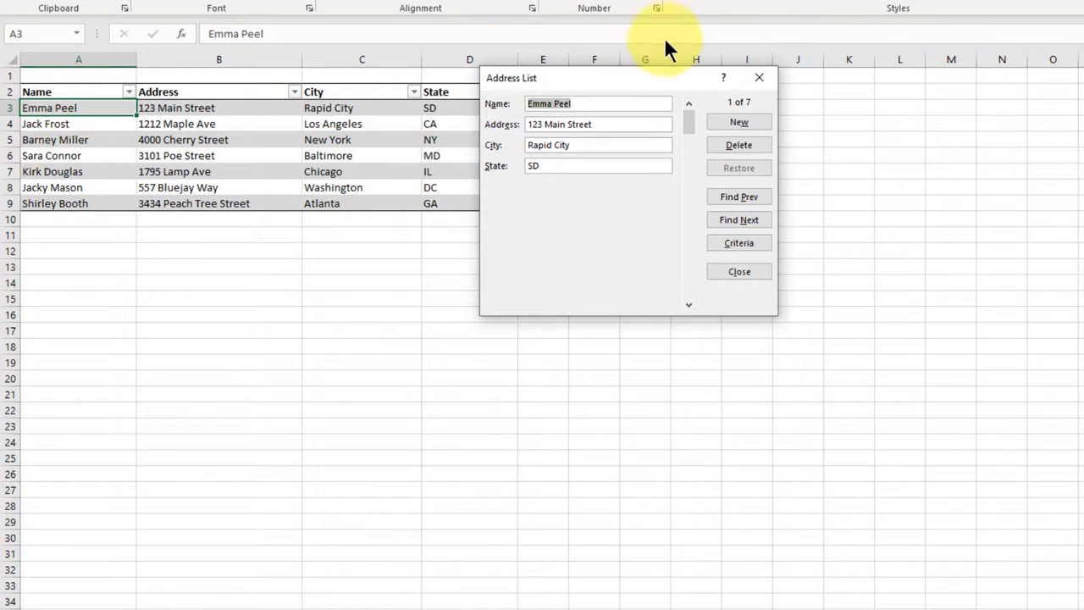
mouse_move(739, 196)
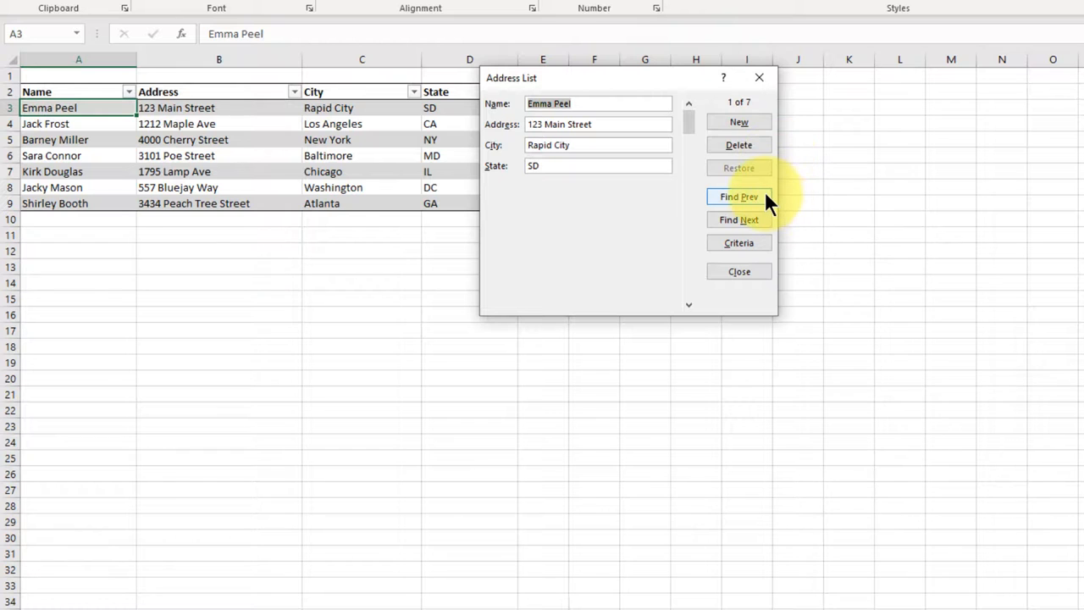
click(739, 244)
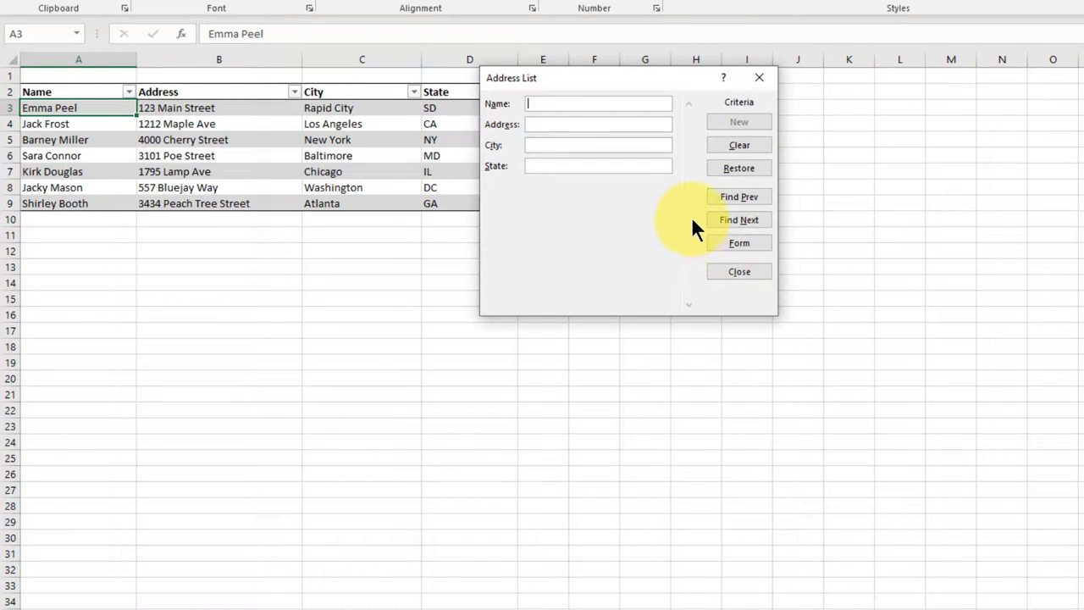
Step: Search the Name field for 'Jac' and find the first match, Jack Frost
text(Jack Frost)
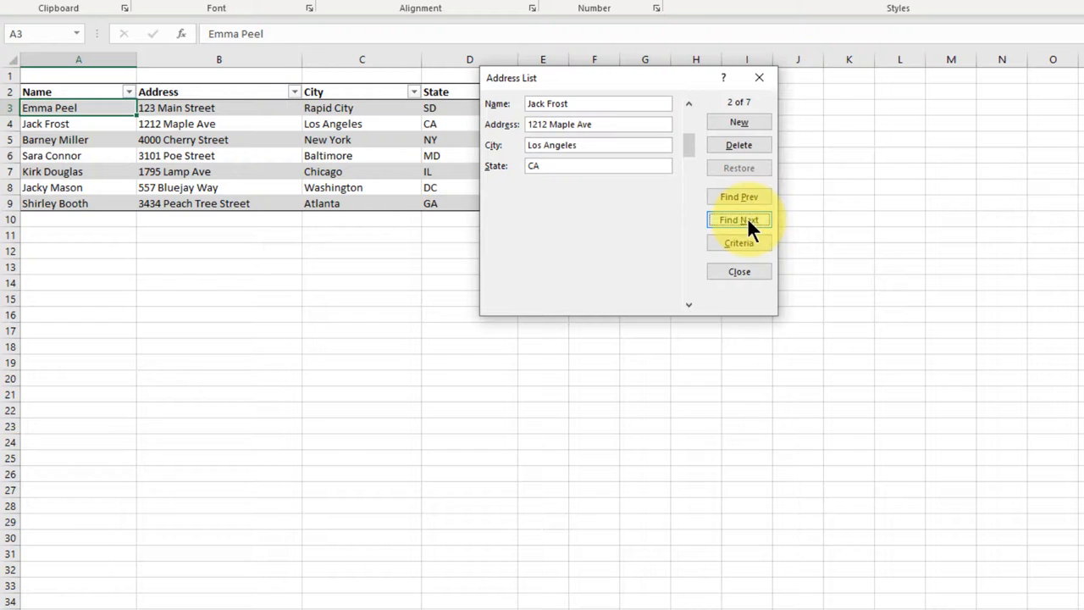
click(739, 221)
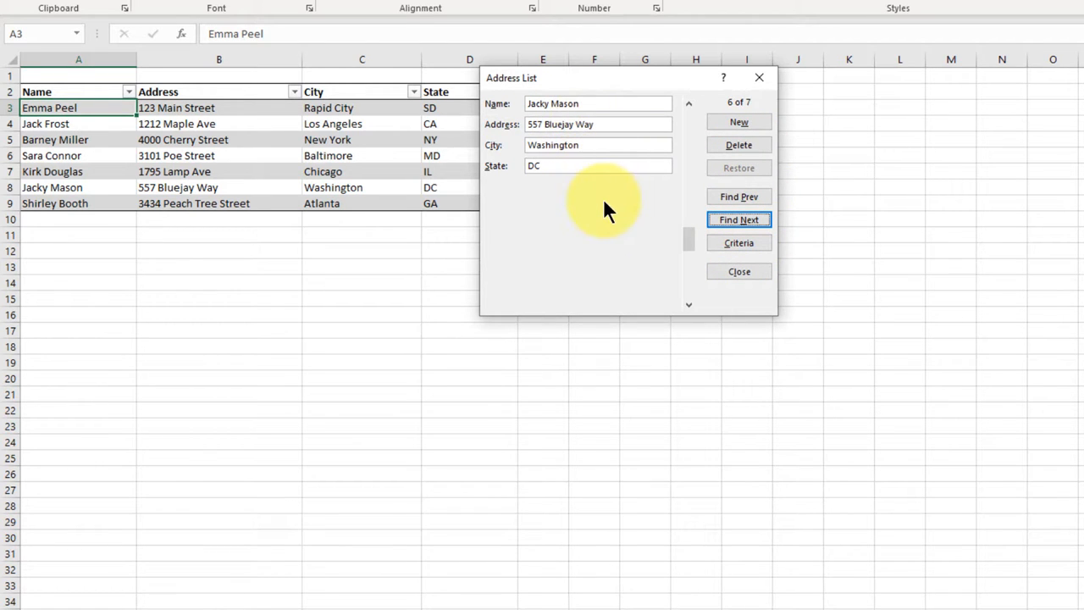
mouse_move(604, 136)
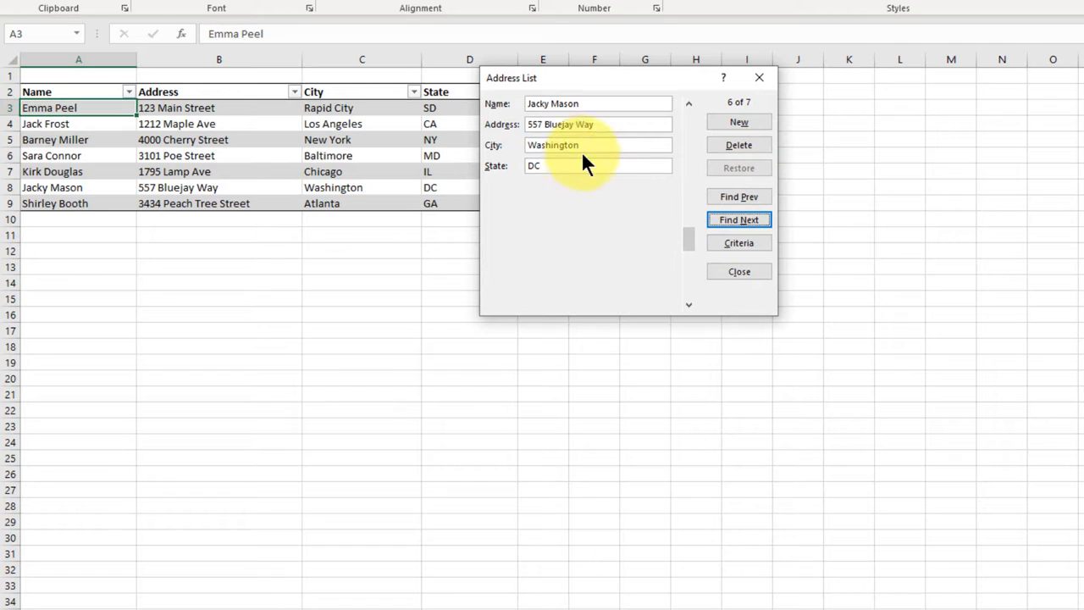
mouse_move(607, 186)
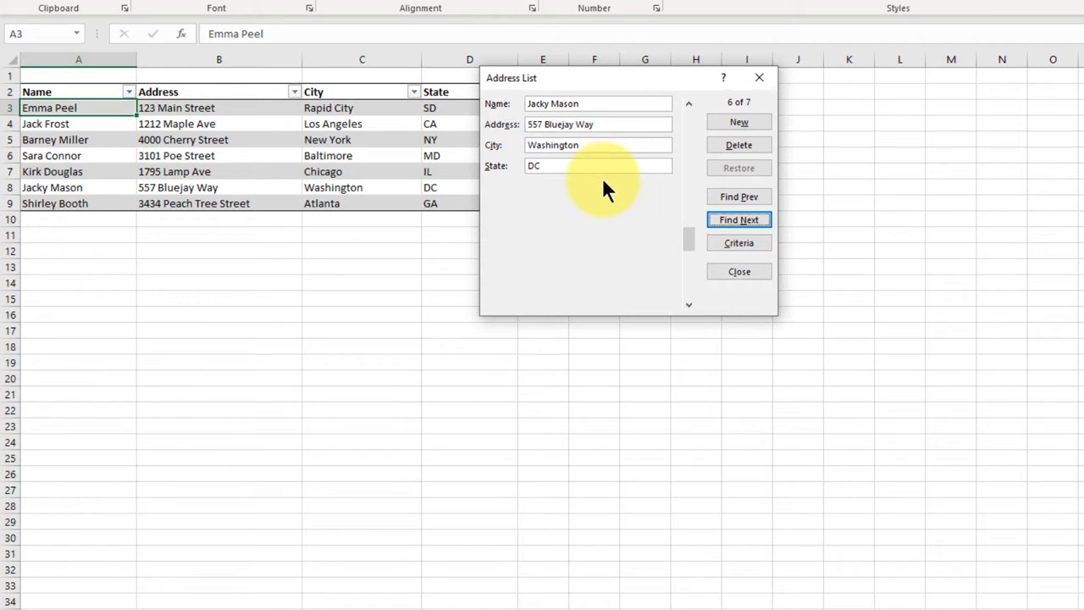
mouse_move(606, 190)
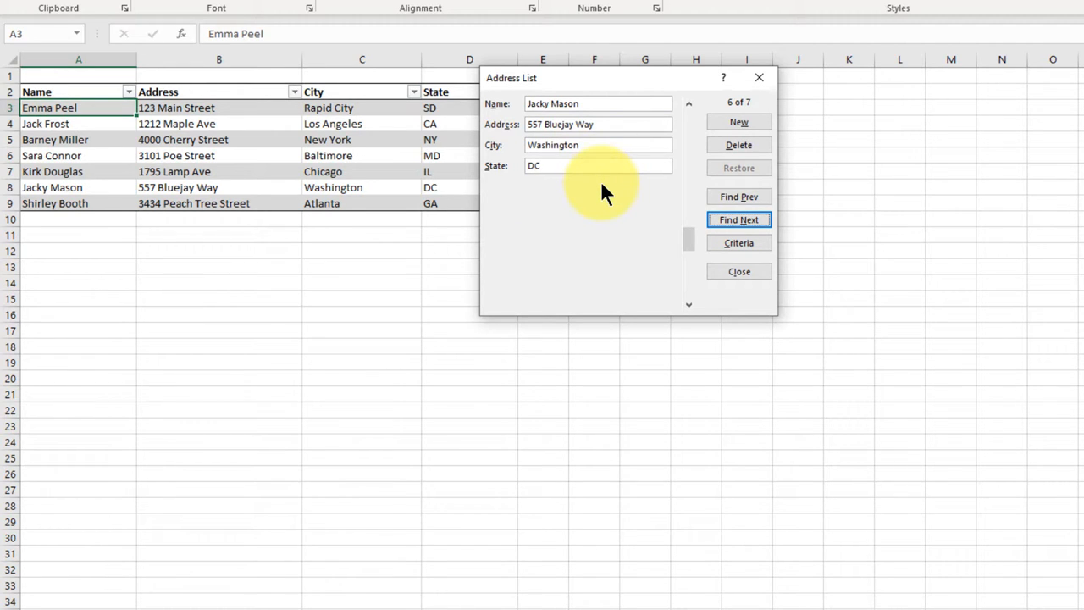